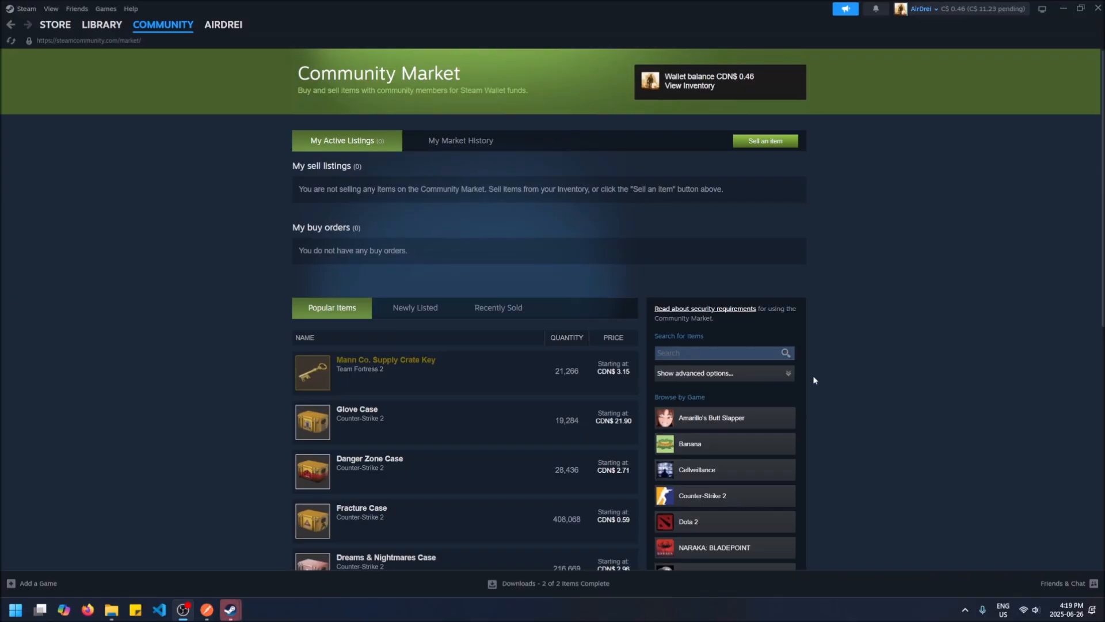
Scope the Community Market advanced search to Counter-Strike 2 items
{"action": "left_click", "coordinate": [222, 25]}
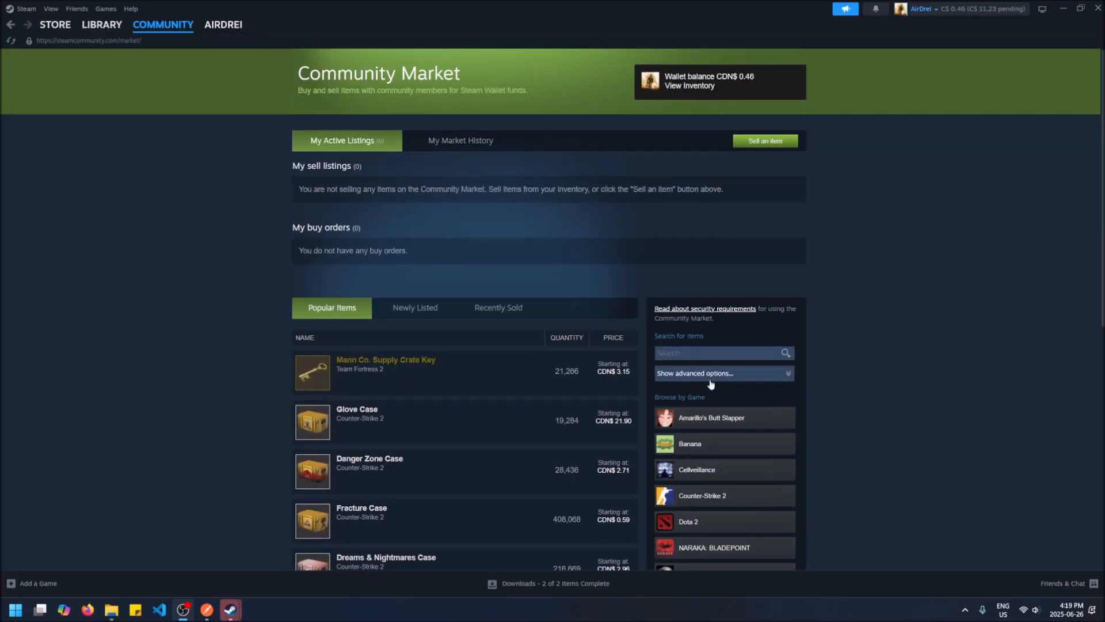
{"action": "left_click", "coordinate": [722, 373]}
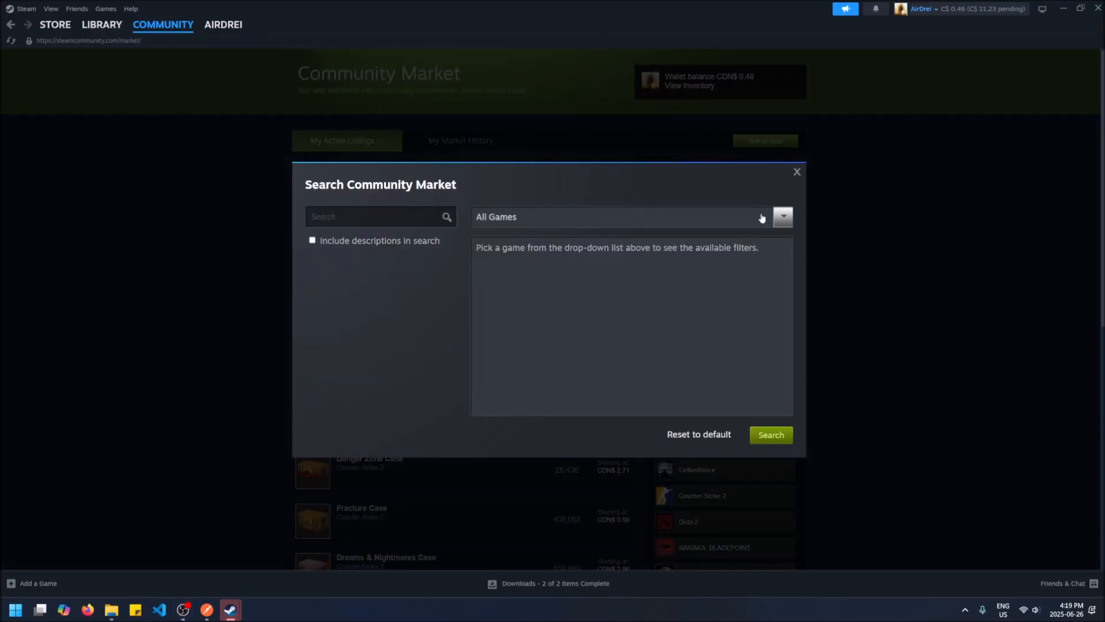
{"action": "left_click", "coordinate": [782, 216]}
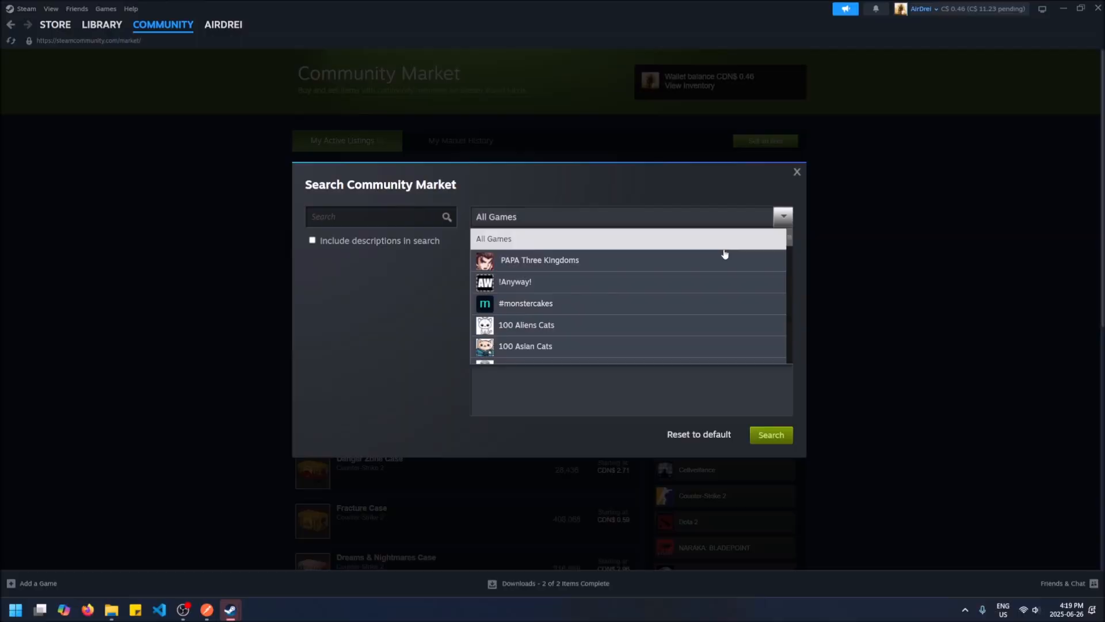
{"action": "scroll", "scroll_direction": "down", "scroll_amount": 3}
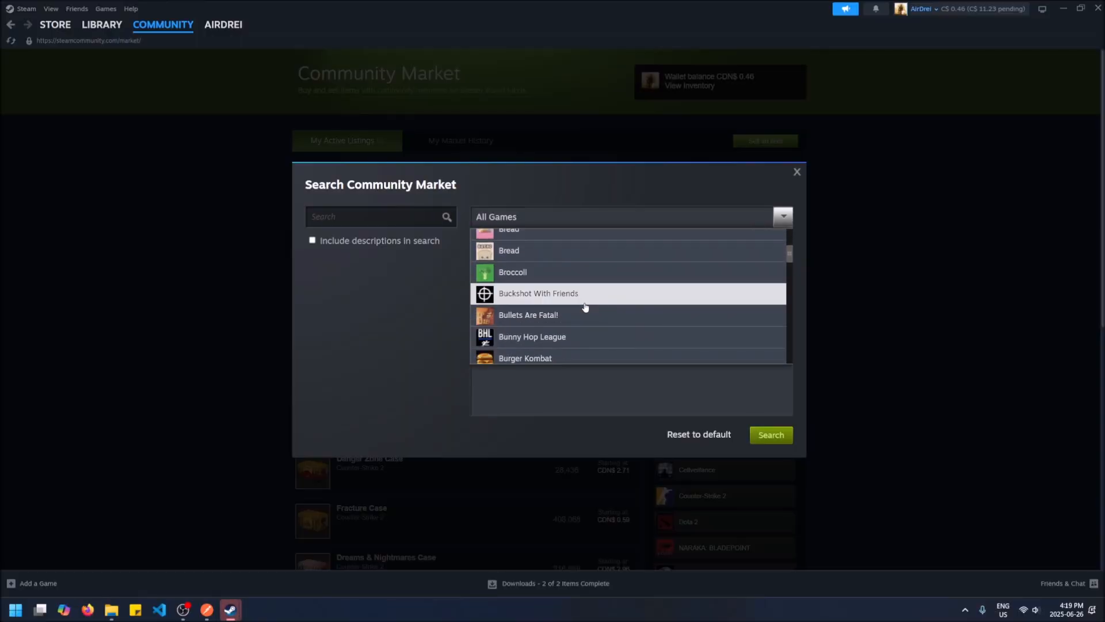
{"action": "scroll", "scroll_direction": "down", "scroll_amount": 3}
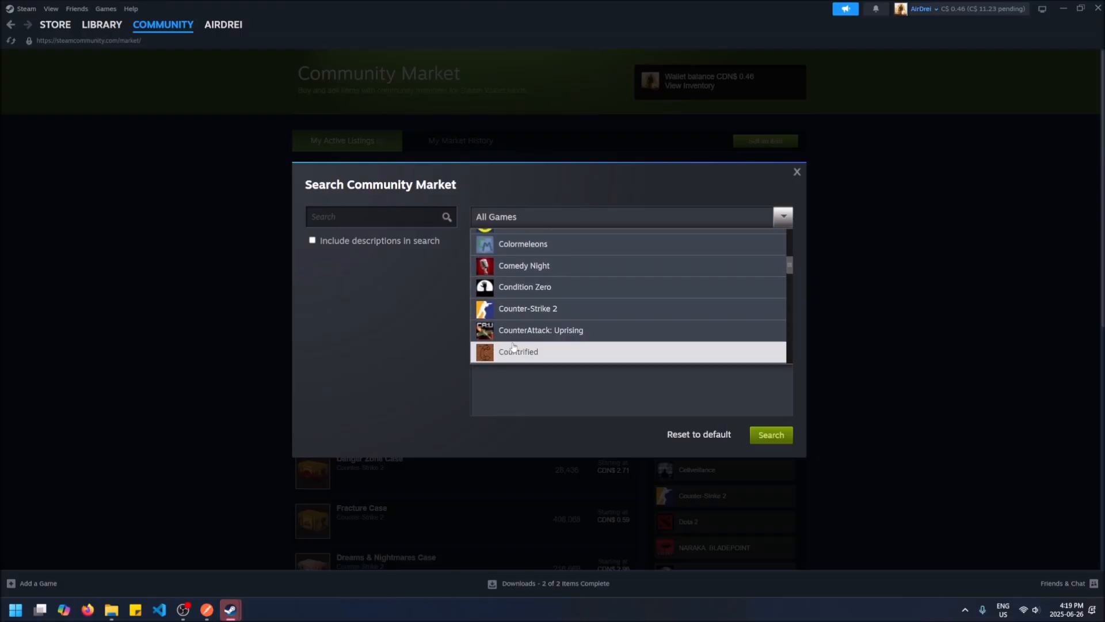
{"action": "left_click", "coordinate": [528, 308]}
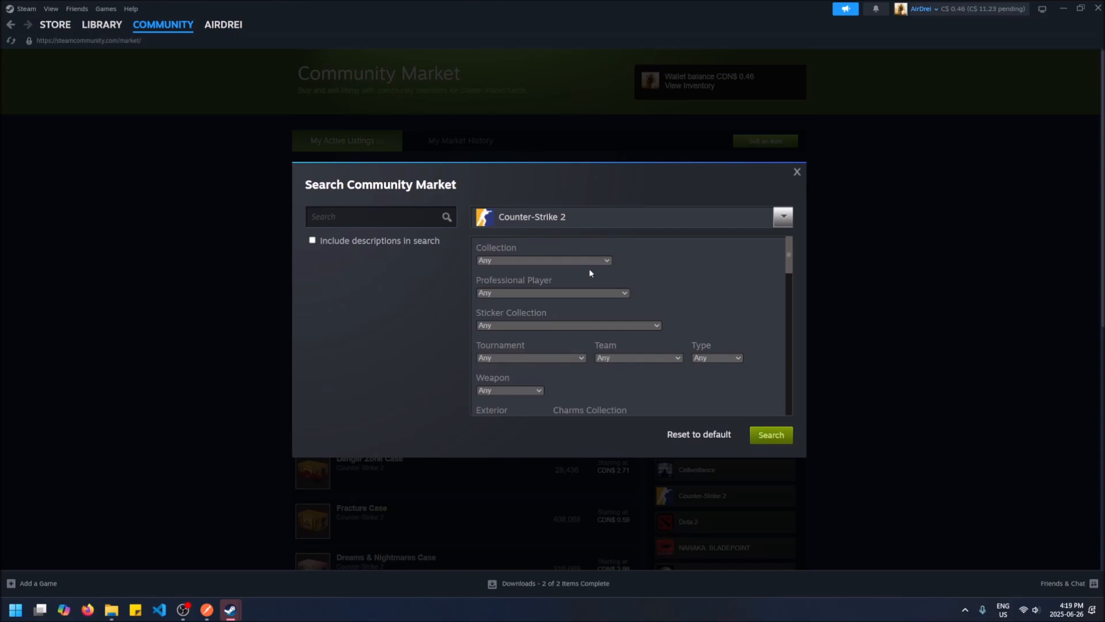
Search for AUG skins with quality grades, StatTrak and Minimal Wear ticked
{"action": "left_click", "coordinate": [542, 259]}
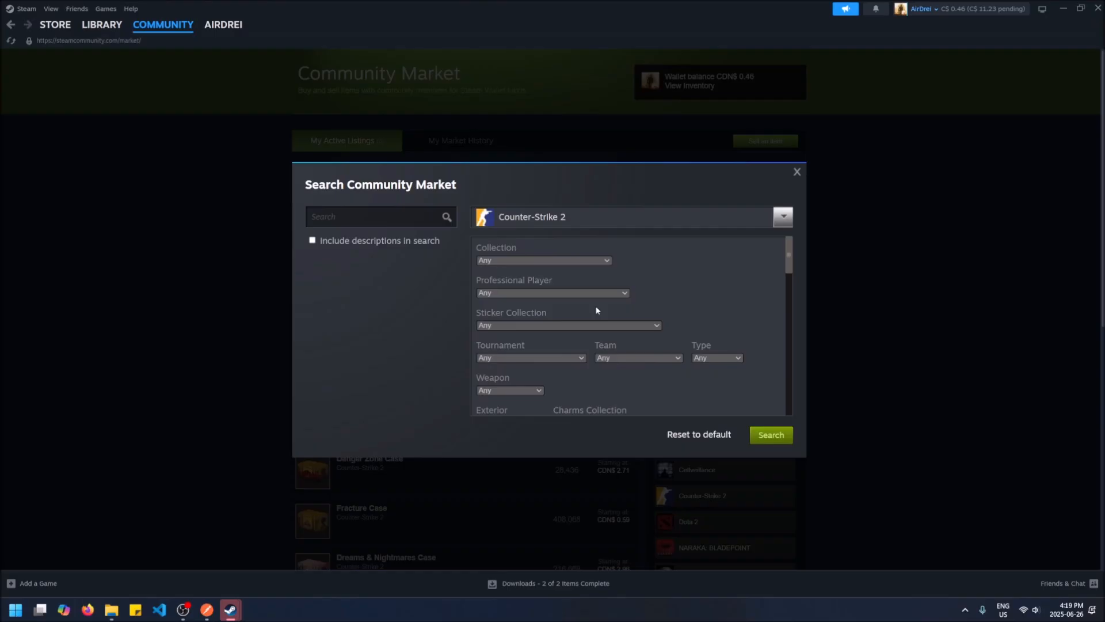
{"action": "left_click", "coordinate": [510, 390]}
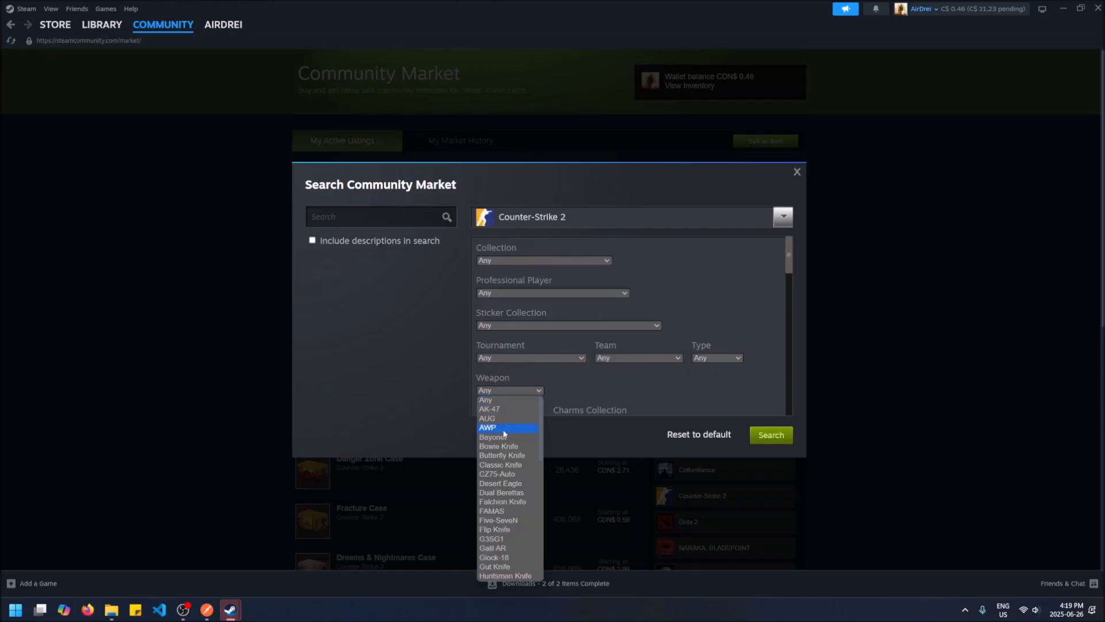
{"action": "mouse_move", "coordinate": [502, 417]}
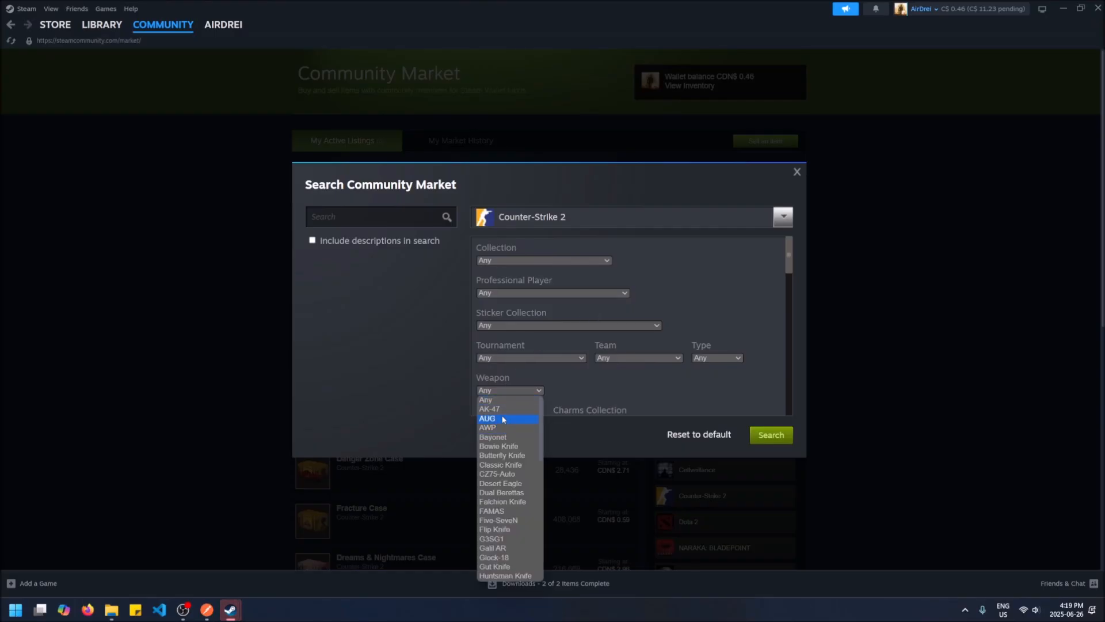
{"action": "left_click", "coordinate": [485, 418]}
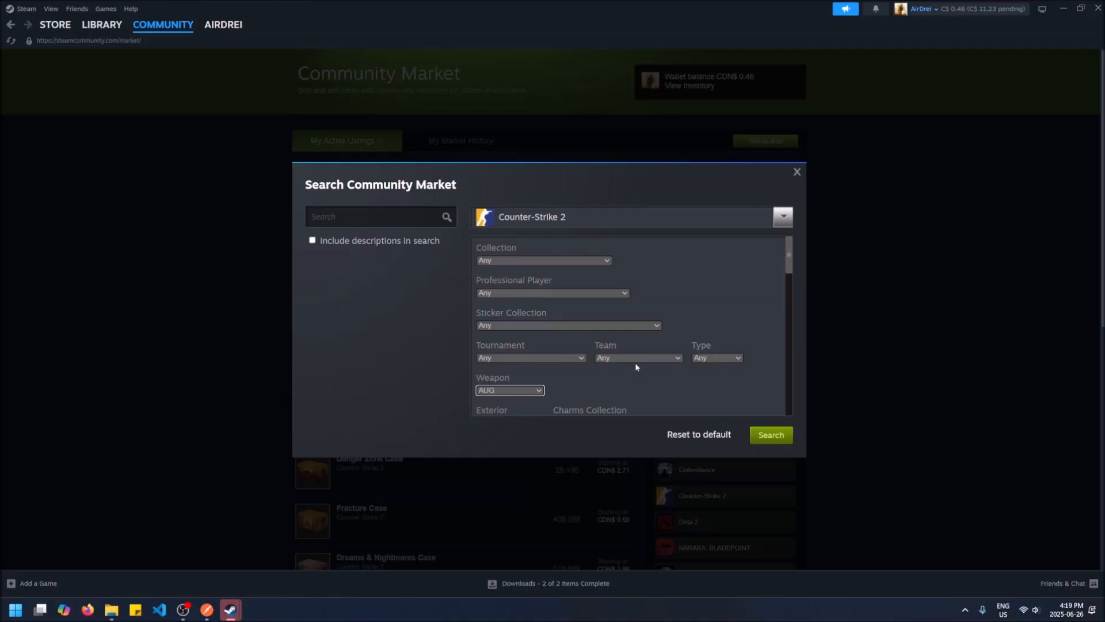
{"action": "scroll", "scroll_direction": "down", "scroll_amount": 3}
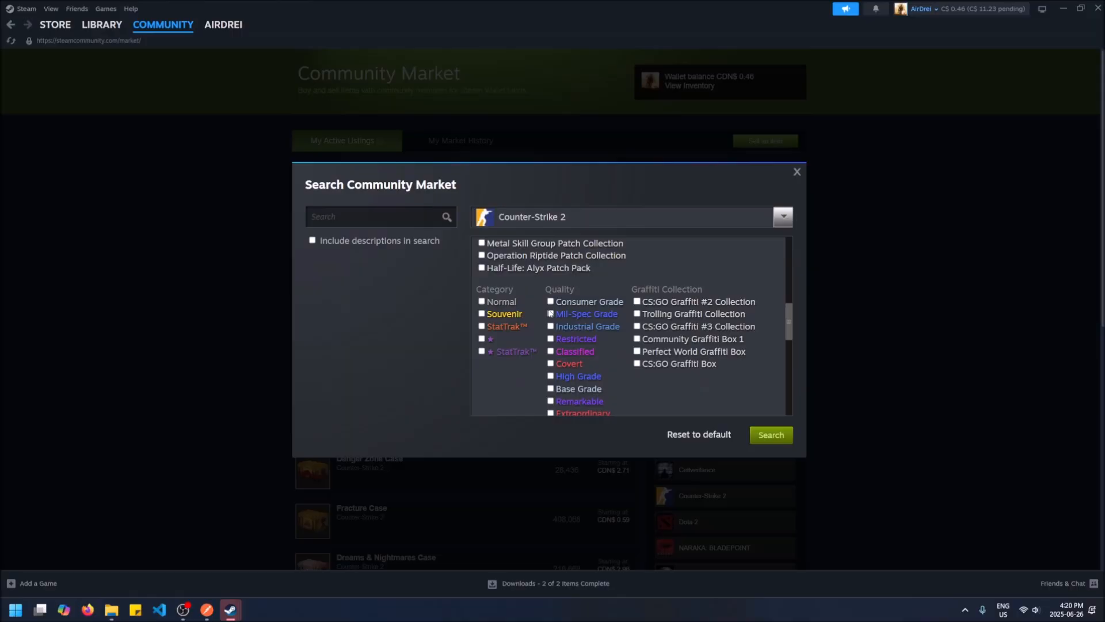
{"action": "left_click", "coordinate": [550, 313]}
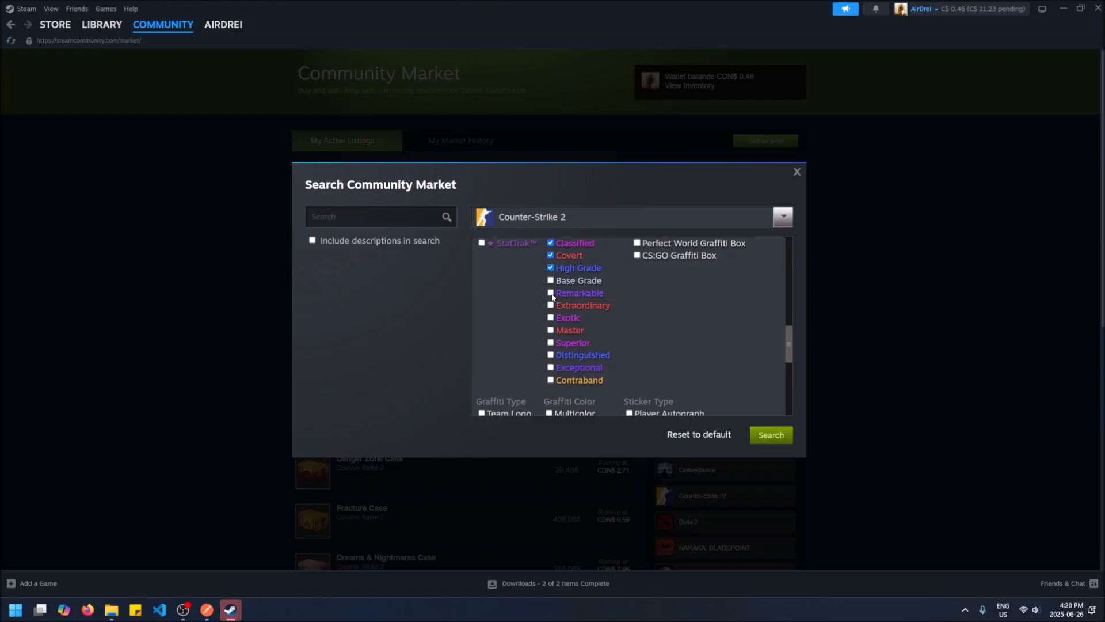
{"action": "mouse_move", "coordinate": [563, 354]}
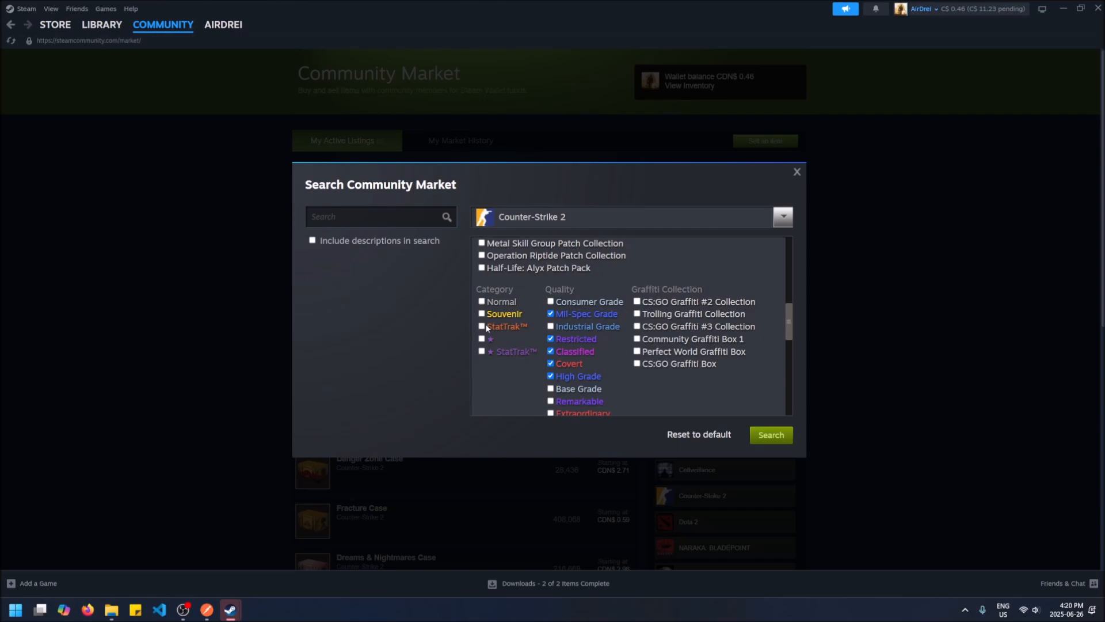
{"action": "scroll", "scroll_direction": "down", "scroll_amount": 3}
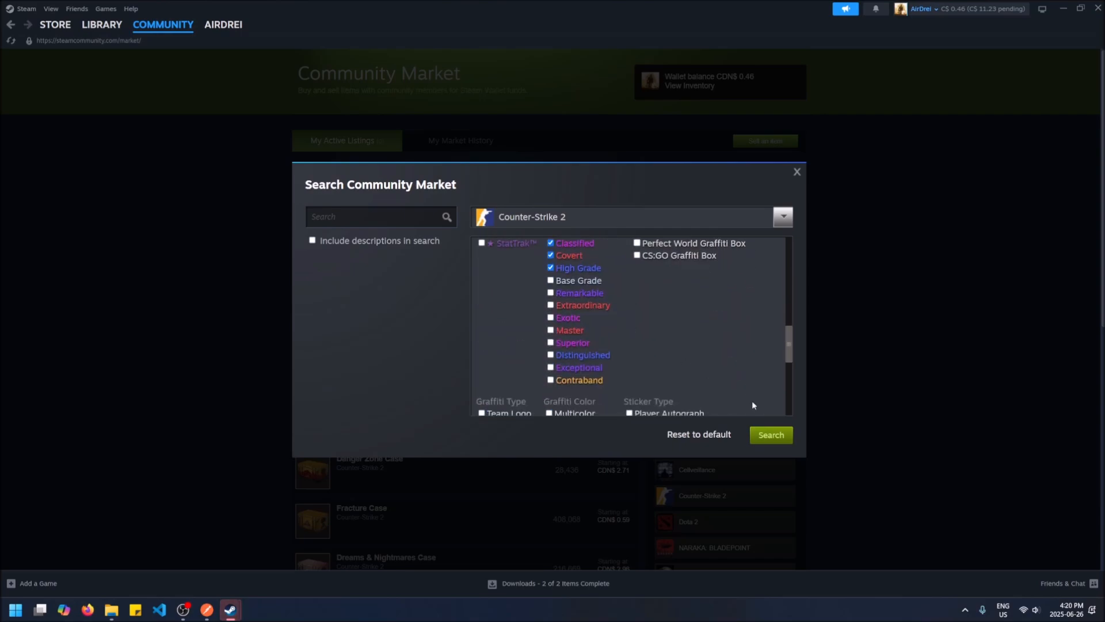
{"action": "left_click", "coordinate": [771, 434]}
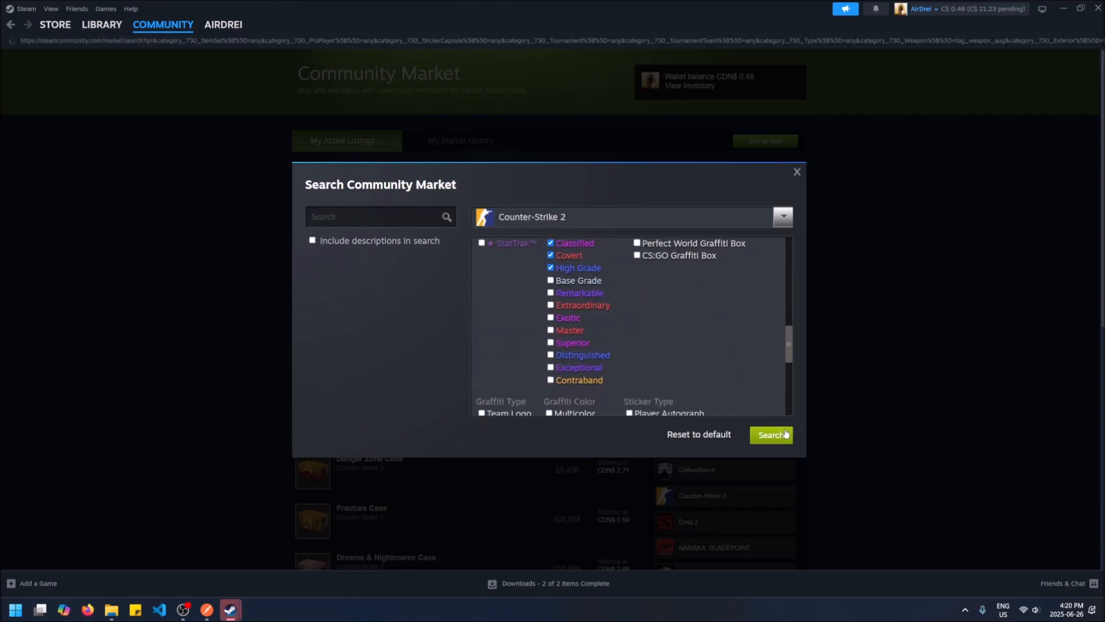
Remove the StatTrak chip so all Minimal Wear AUG skins are listed
{"action": "left_click", "coordinate": [771, 434]}
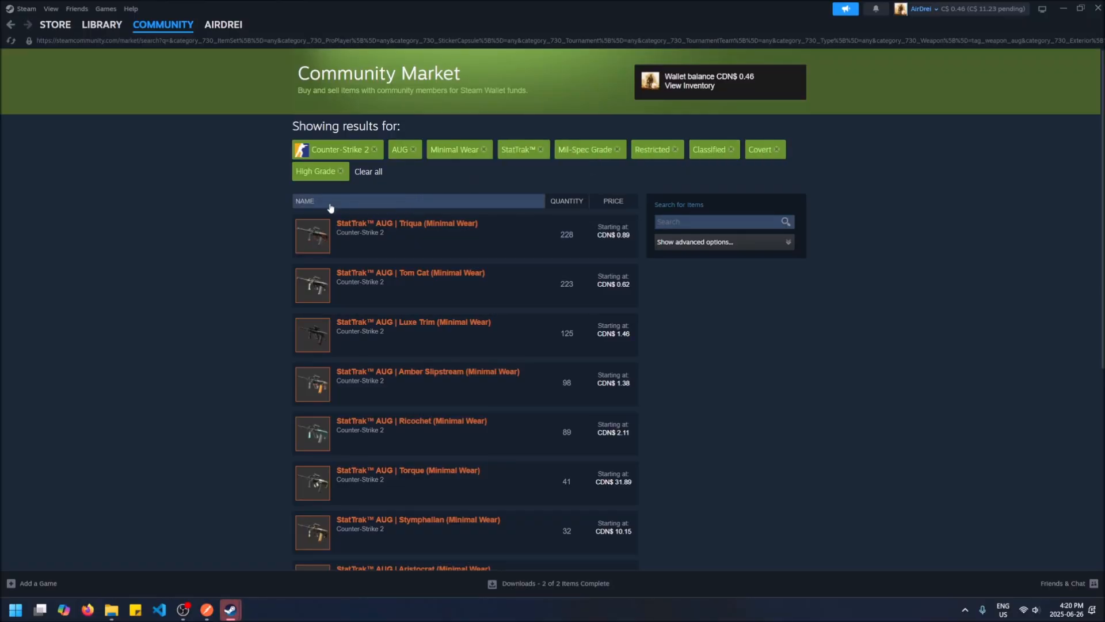
{"action": "mouse_move", "coordinate": [334, 308]}
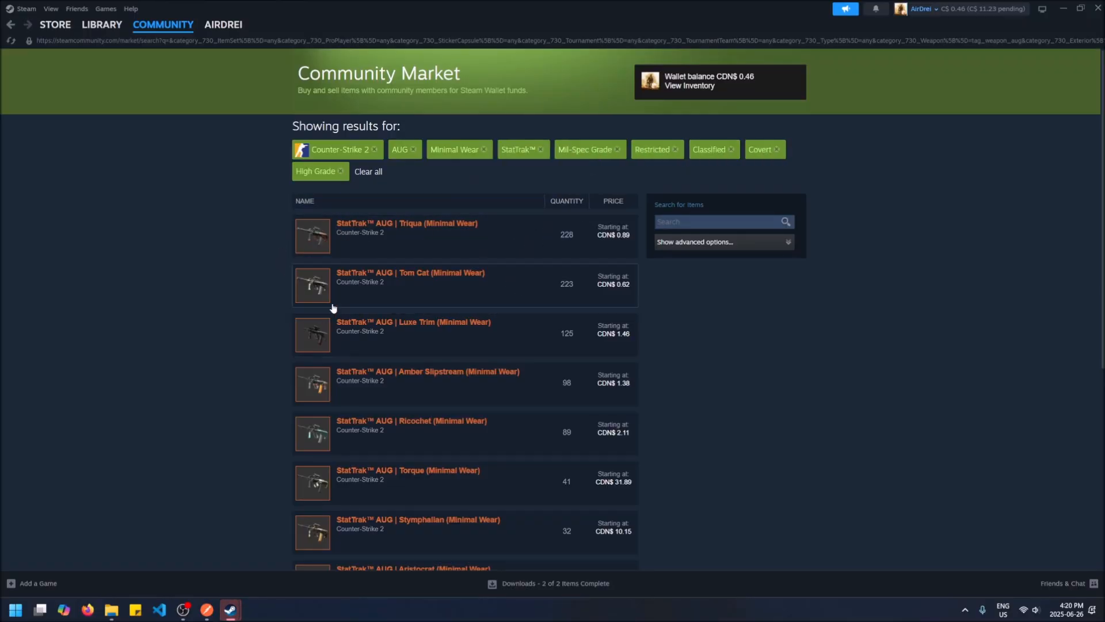
{"action": "scroll", "scroll_direction": "down", "scroll_amount": 3}
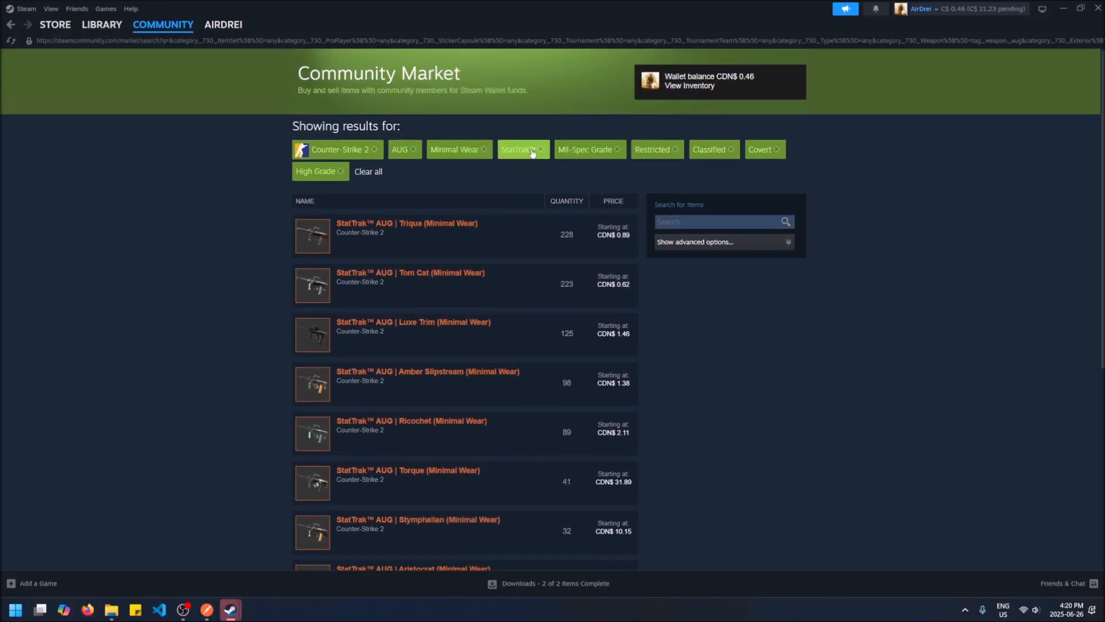
{"action": "left_click", "coordinate": [519, 149]}
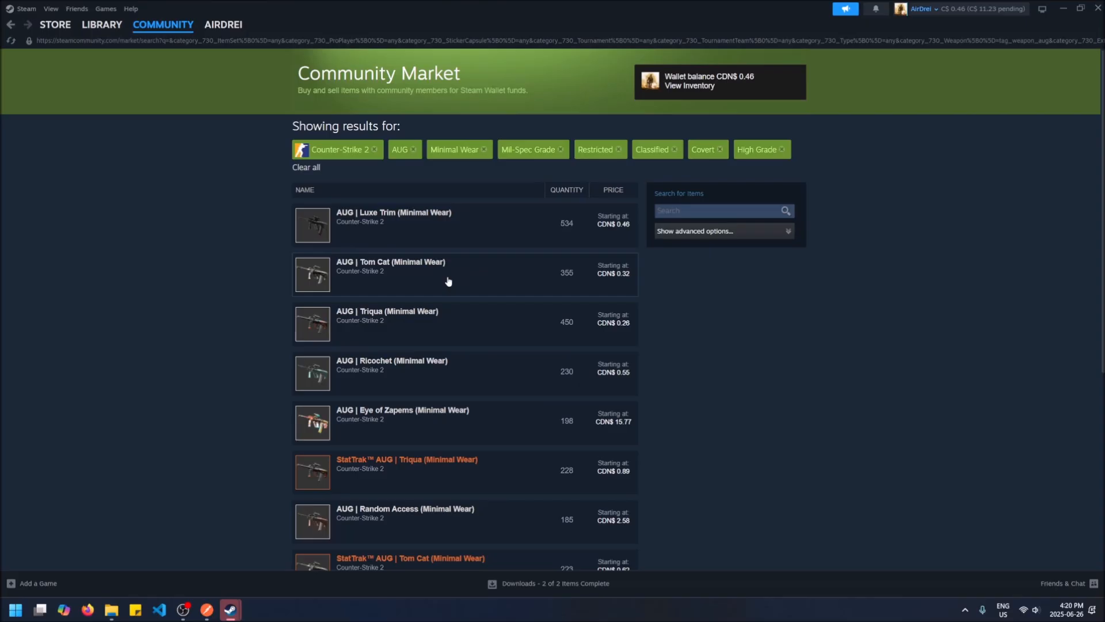
{"action": "mouse_move", "coordinate": [416, 447]}
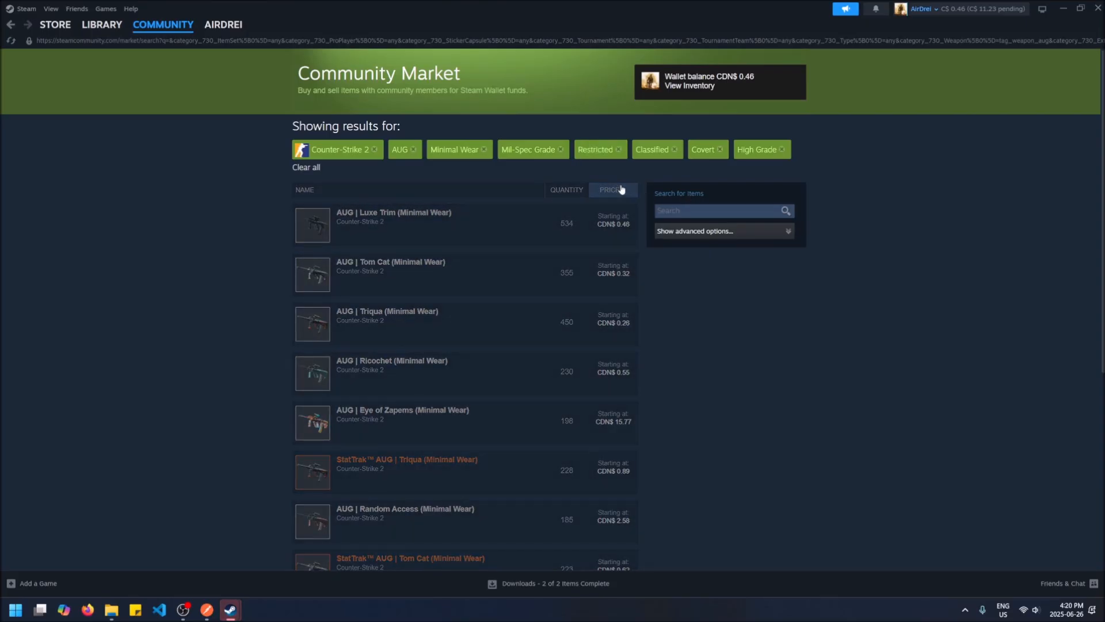
Sort the Minimal Wear AUG listings cheapest first, starting at CDN$0.26
{"action": "left_click", "coordinate": [609, 190]}
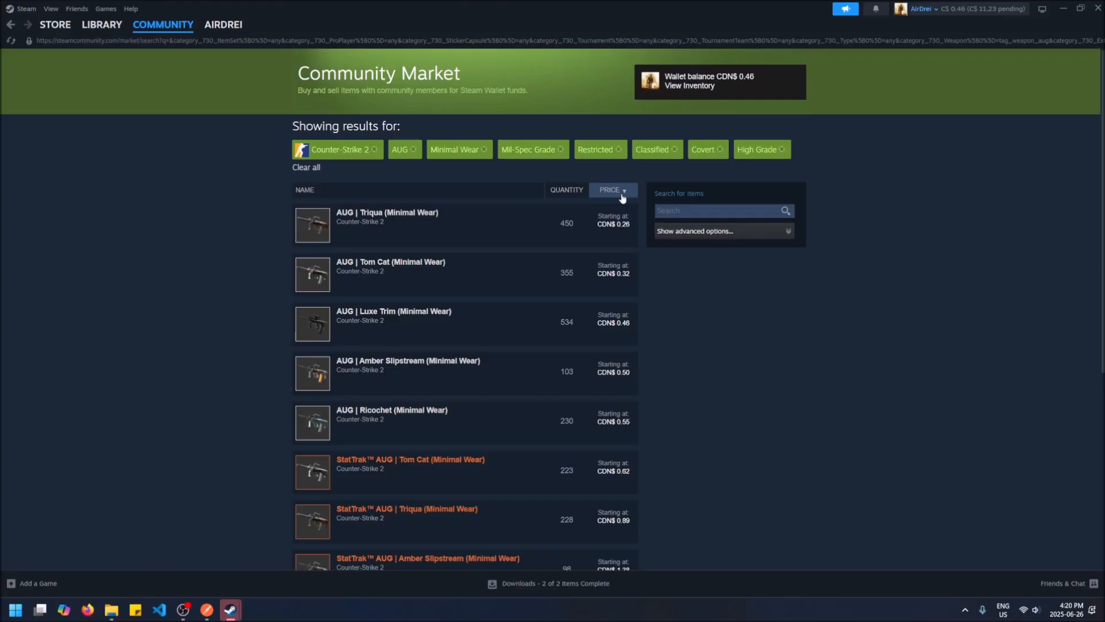
{"action": "left_click", "coordinate": [610, 190]}
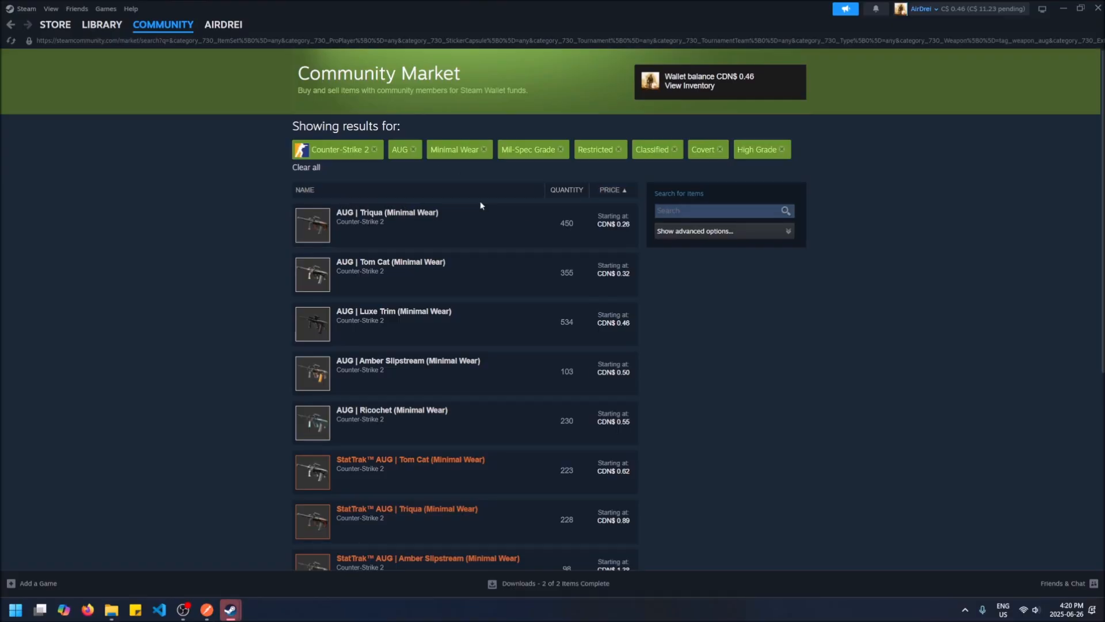
{"action": "scroll", "scroll_direction": "down", "scroll_amount": 3}
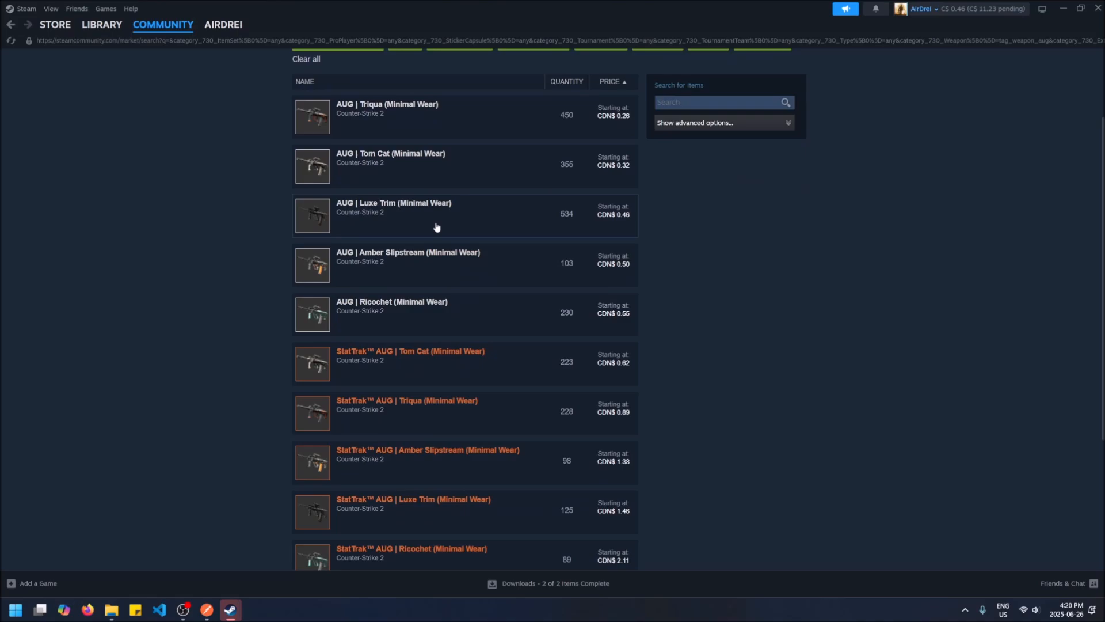
{"action": "scroll", "scroll_direction": "down", "scroll_amount": 3}
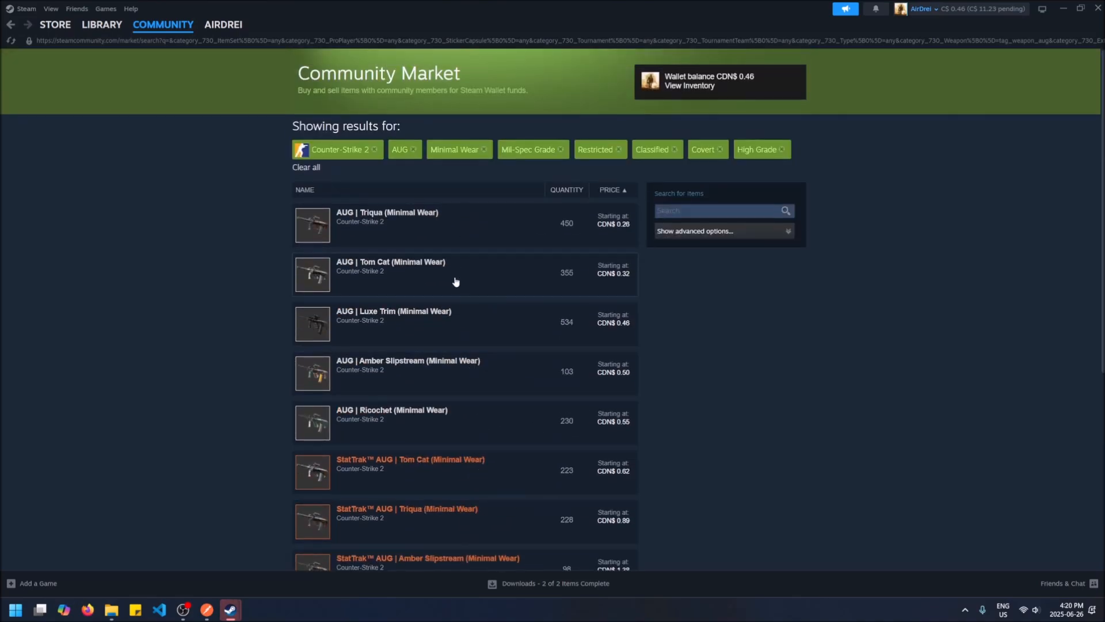
{"action": "scroll", "scroll_direction": "down", "scroll_amount": 3}
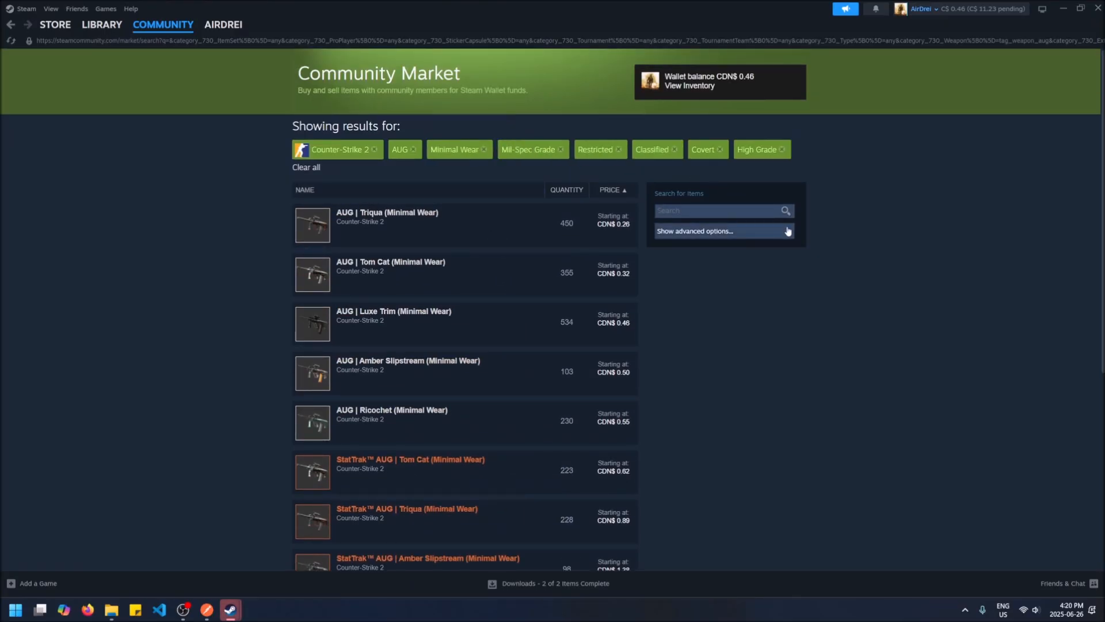
Add Factory New to the exterior filter and rerun the AUG search
{"action": "left_click", "coordinate": [694, 231]}
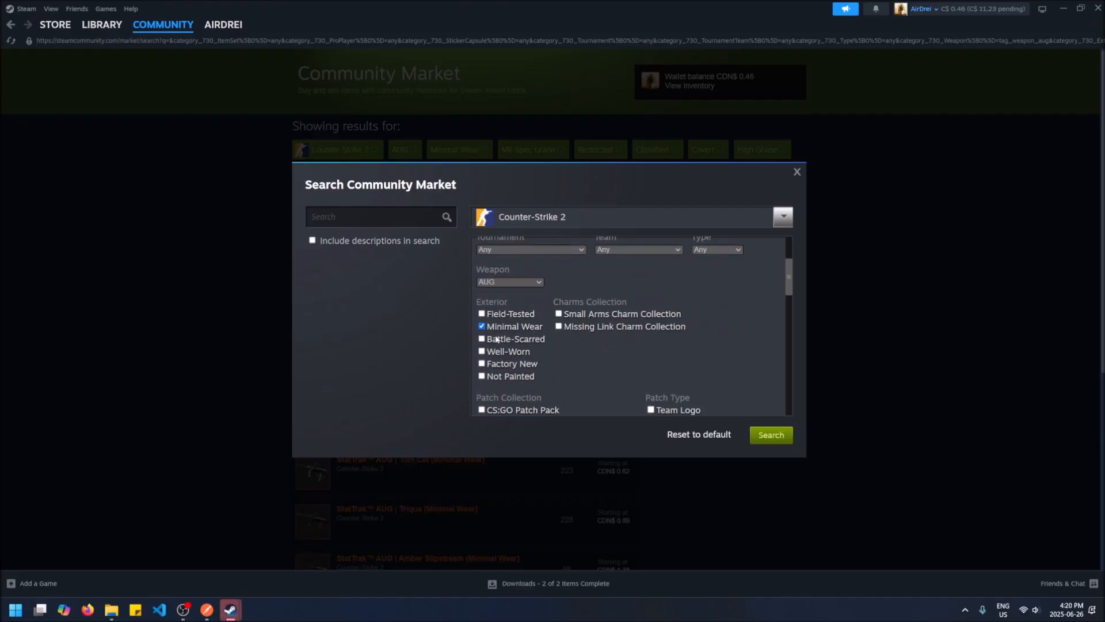
{"action": "left_click", "coordinate": [481, 362]}
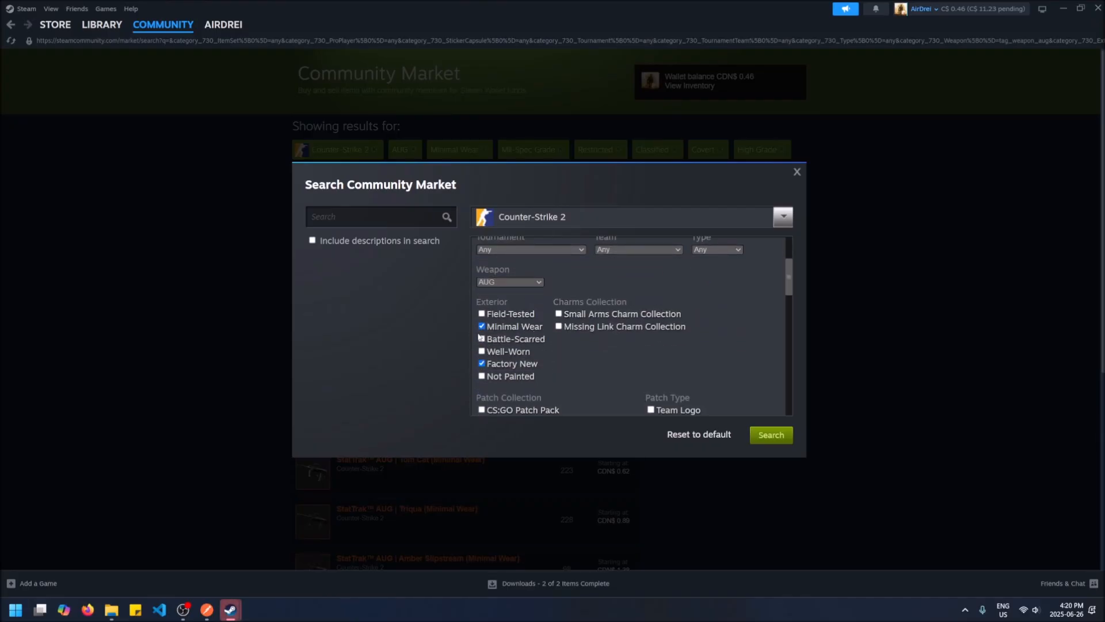
{"action": "left_click", "coordinate": [770, 434]}
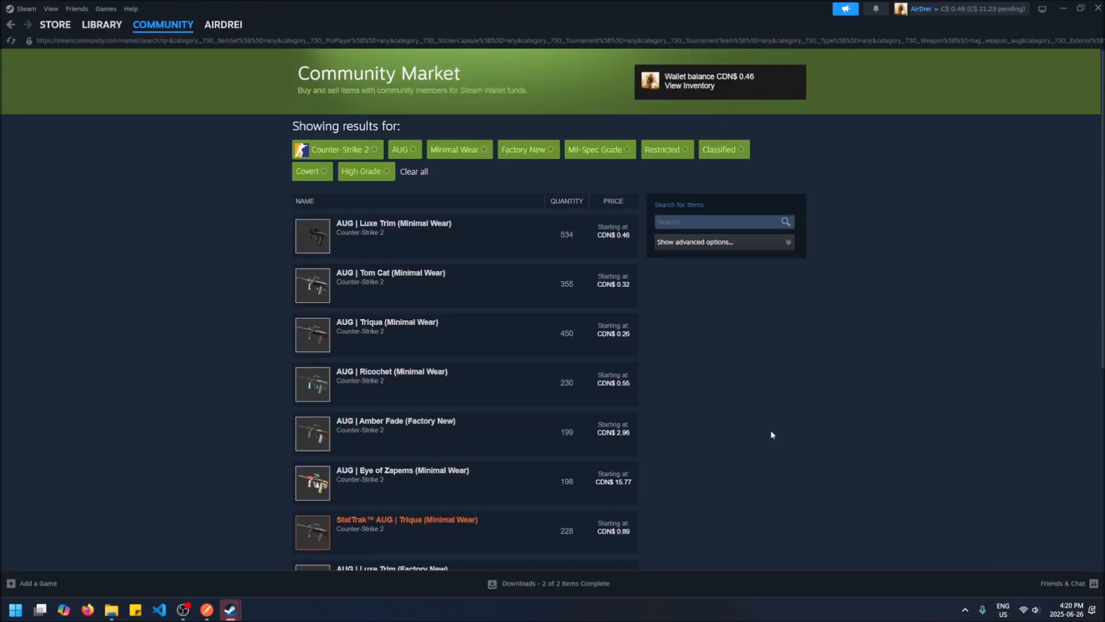
{"action": "scroll", "scroll_direction": "down", "scroll_amount": 3}
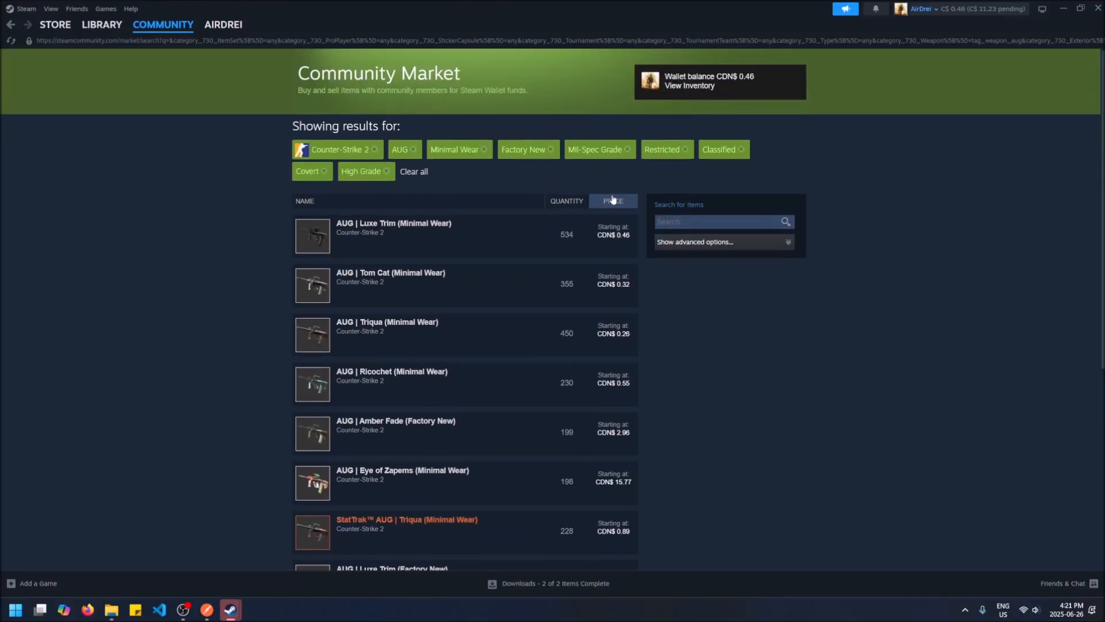
Sort the AUG results cheapest first and select the AUG Tom Cat (Factory New) listing
{"action": "left_click", "coordinate": [610, 201]}
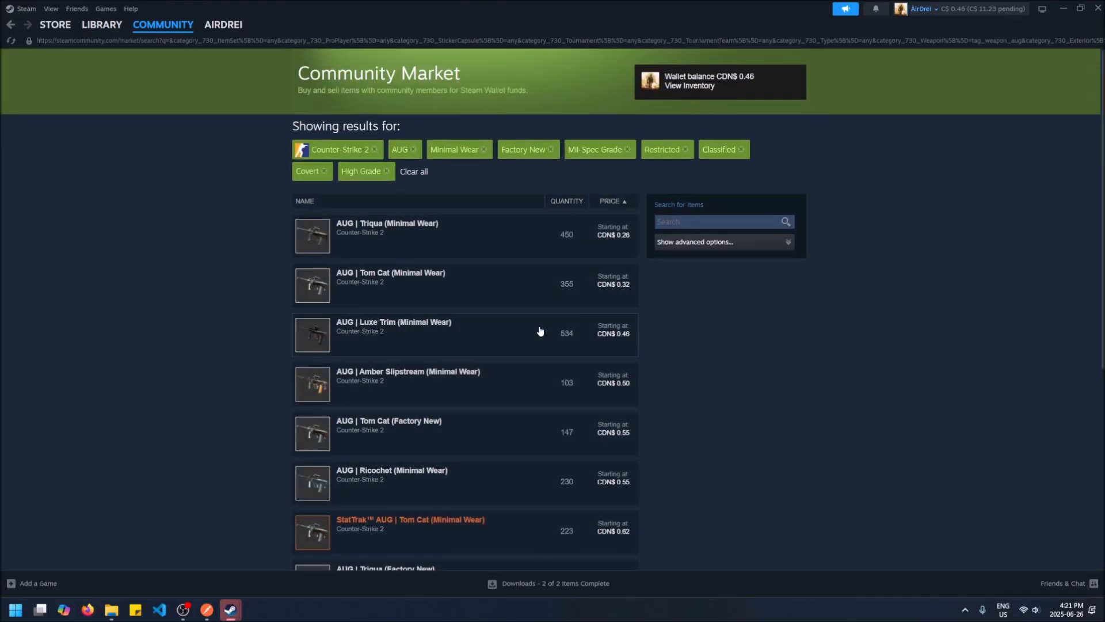
{"action": "scroll", "scroll_direction": "down", "scroll_amount": 3}
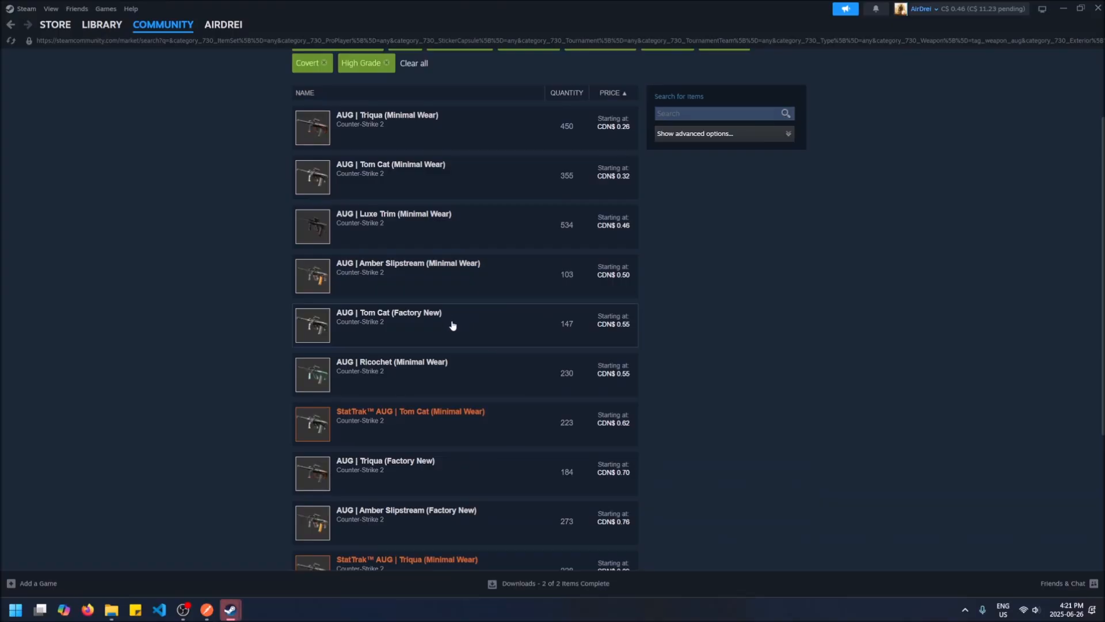
{"action": "left_click", "coordinate": [388, 322]}
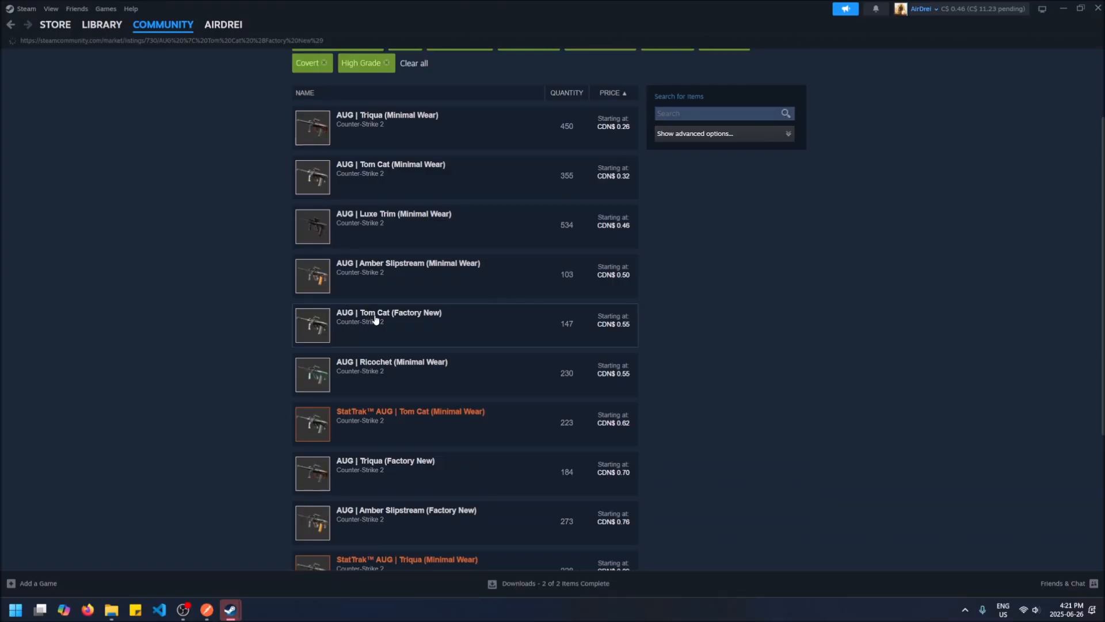
Switch the weapon filter from AUG to AWP, keeping the other filters
{"action": "left_click", "coordinate": [388, 323]}
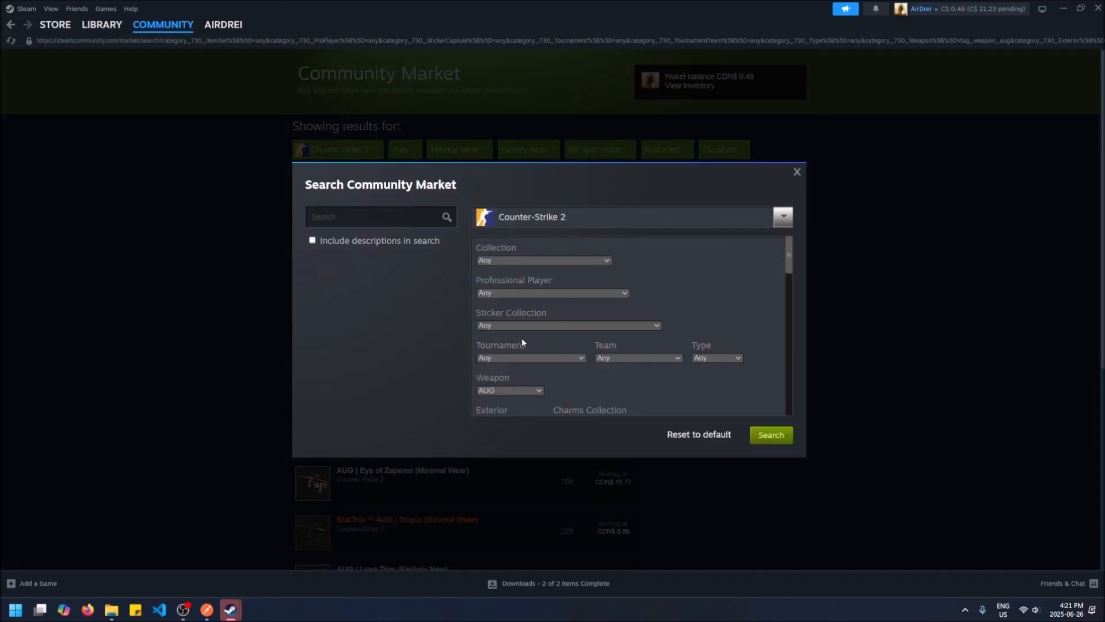
{"action": "left_click", "coordinate": [509, 390]}
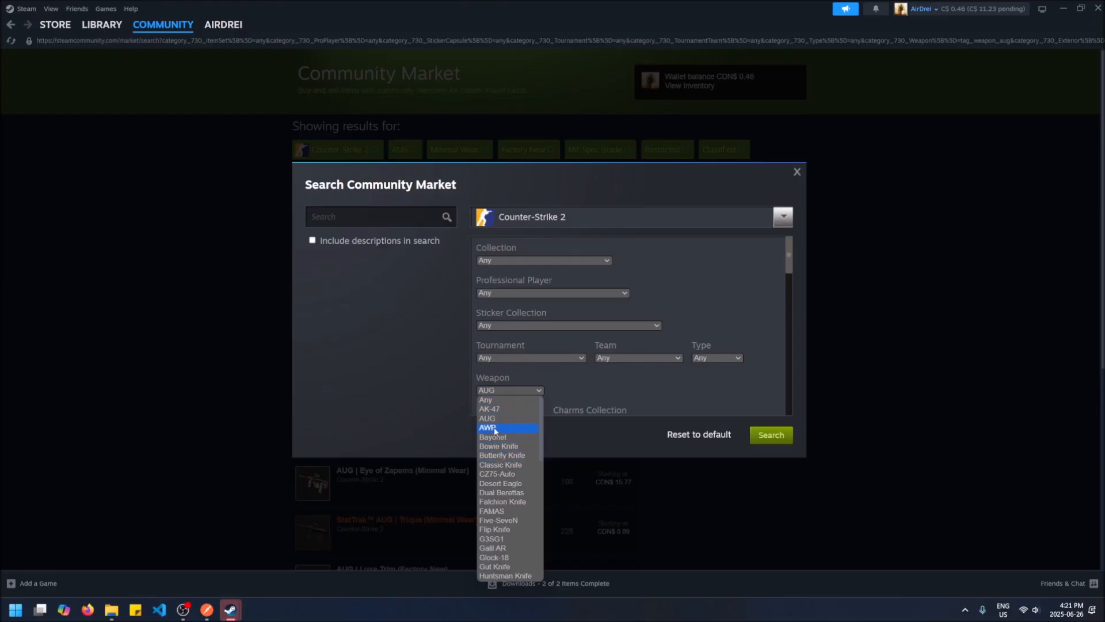
{"action": "left_click", "coordinate": [486, 427]}
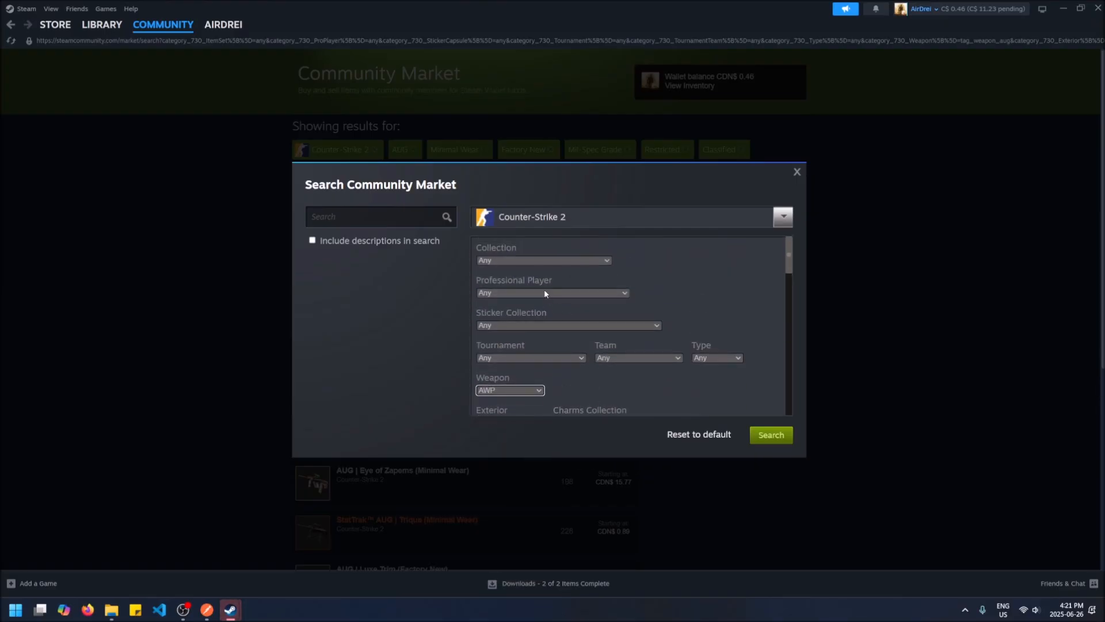
{"action": "mouse_move", "coordinate": [554, 331]}
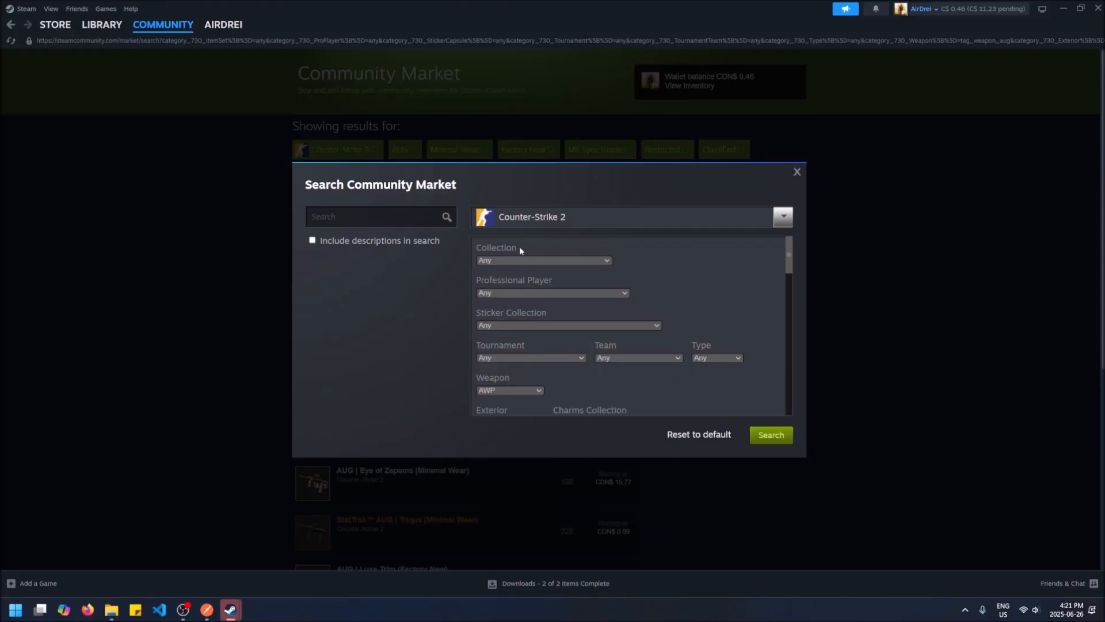
{"action": "mouse_move", "coordinate": [665, 316]}
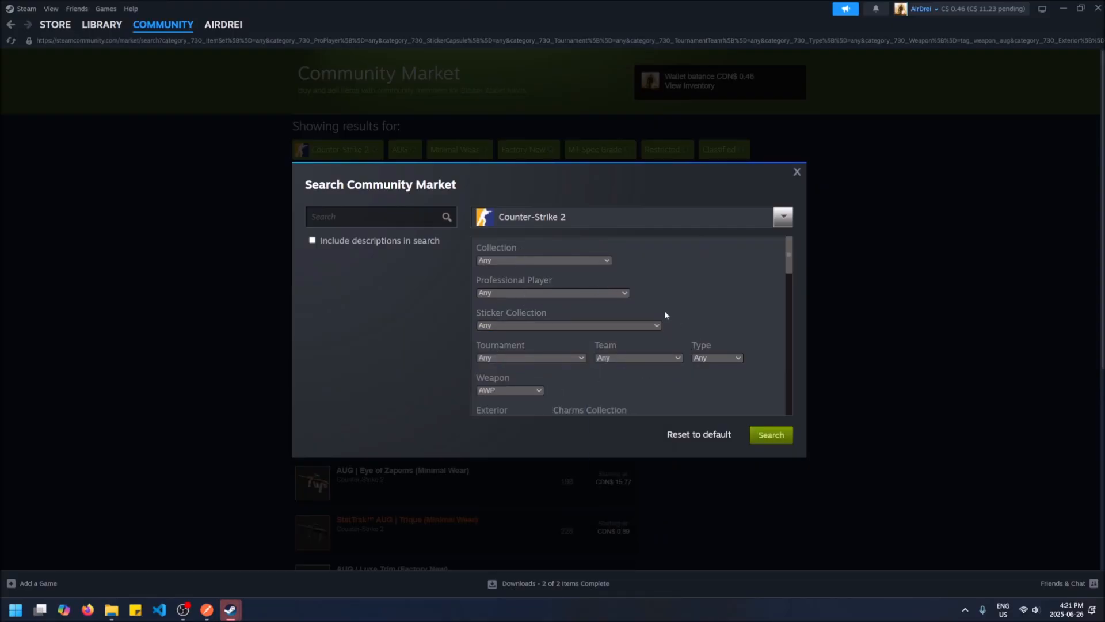
{"action": "mouse_move", "coordinate": [566, 284]}
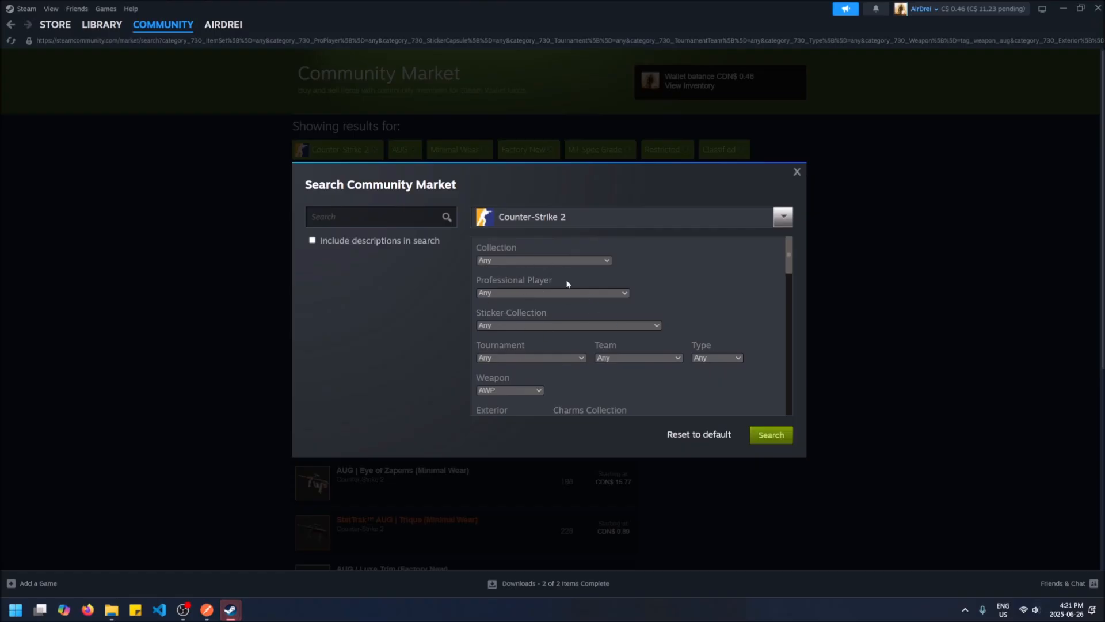
{"action": "scroll", "scroll_direction": "down", "scroll_amount": 3}
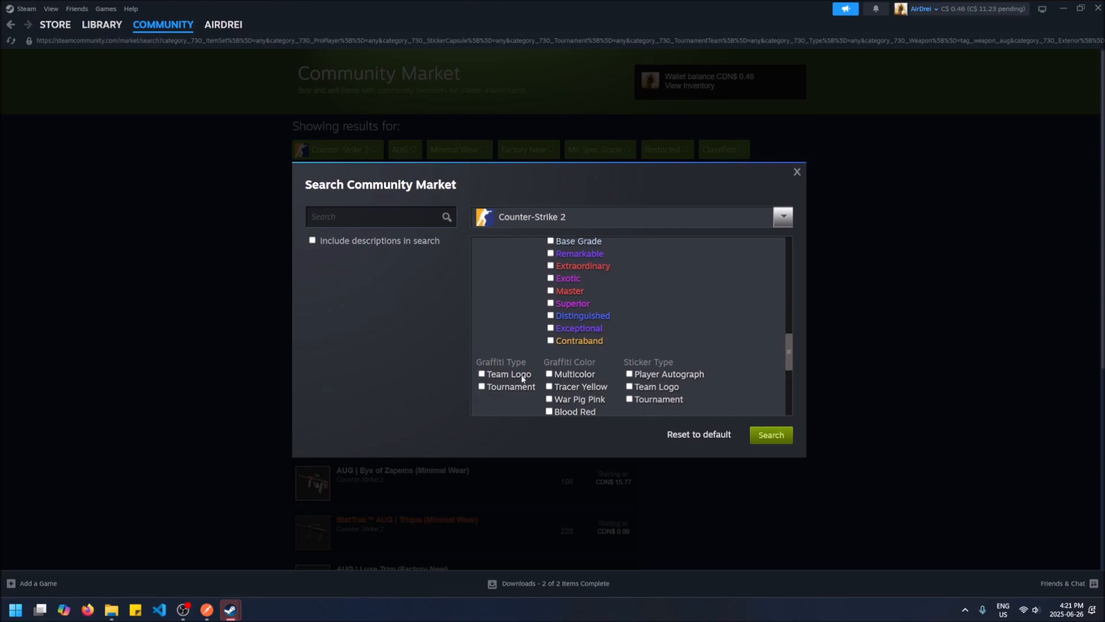
{"action": "left_click", "coordinate": [770, 434]}
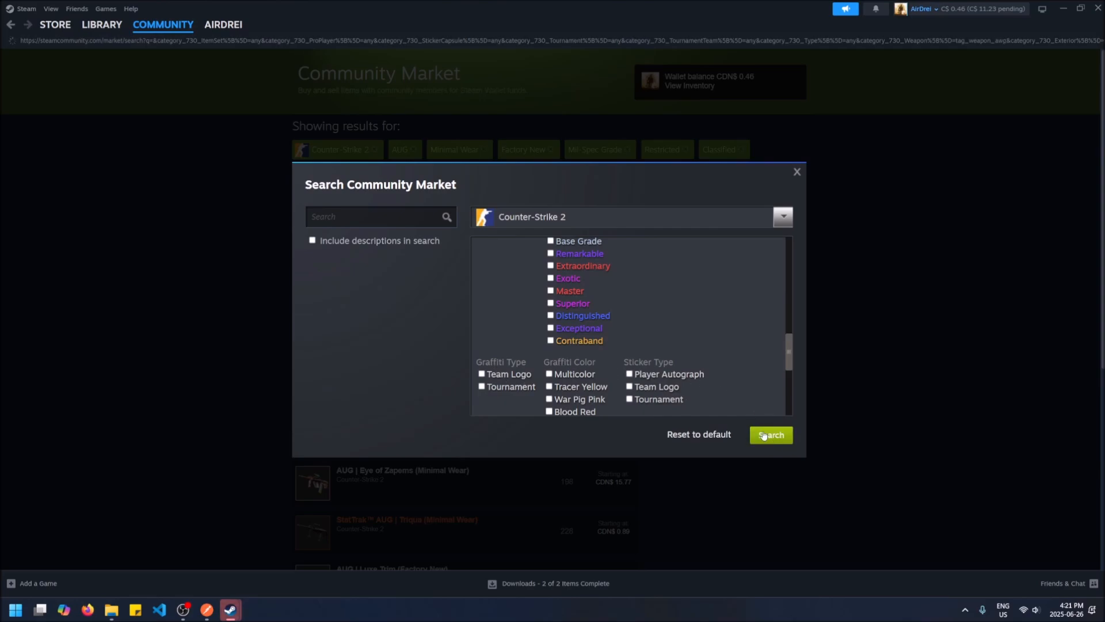
Run the AWP search and sort cheapest first, starting with AWP Capillary at CDN$1.19
{"action": "left_click", "coordinate": [769, 434]}
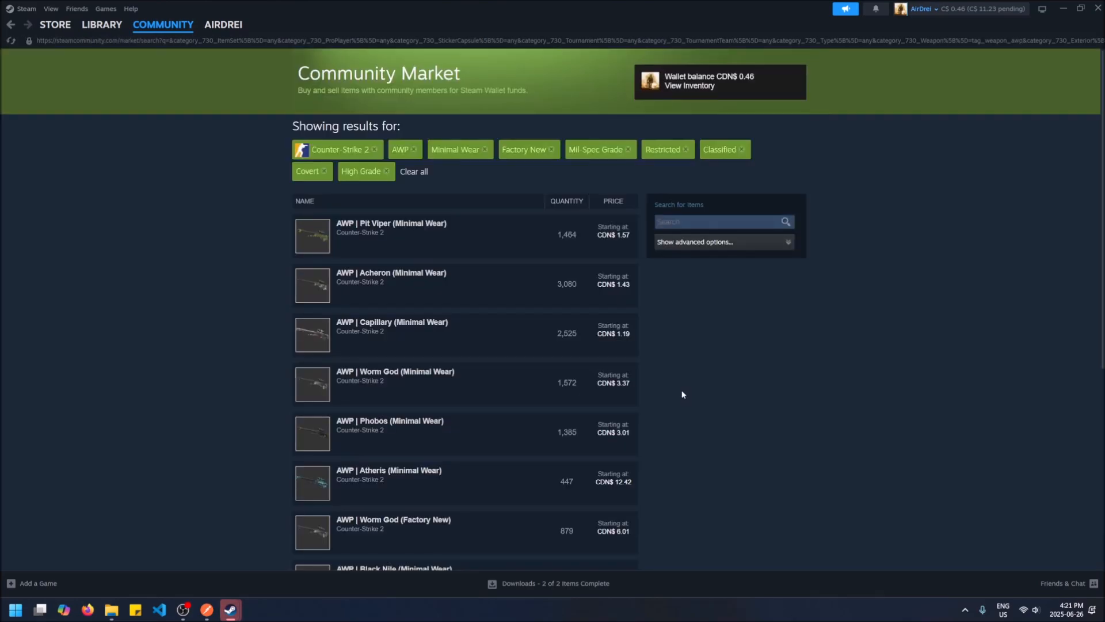
{"action": "left_click", "coordinate": [612, 201]}
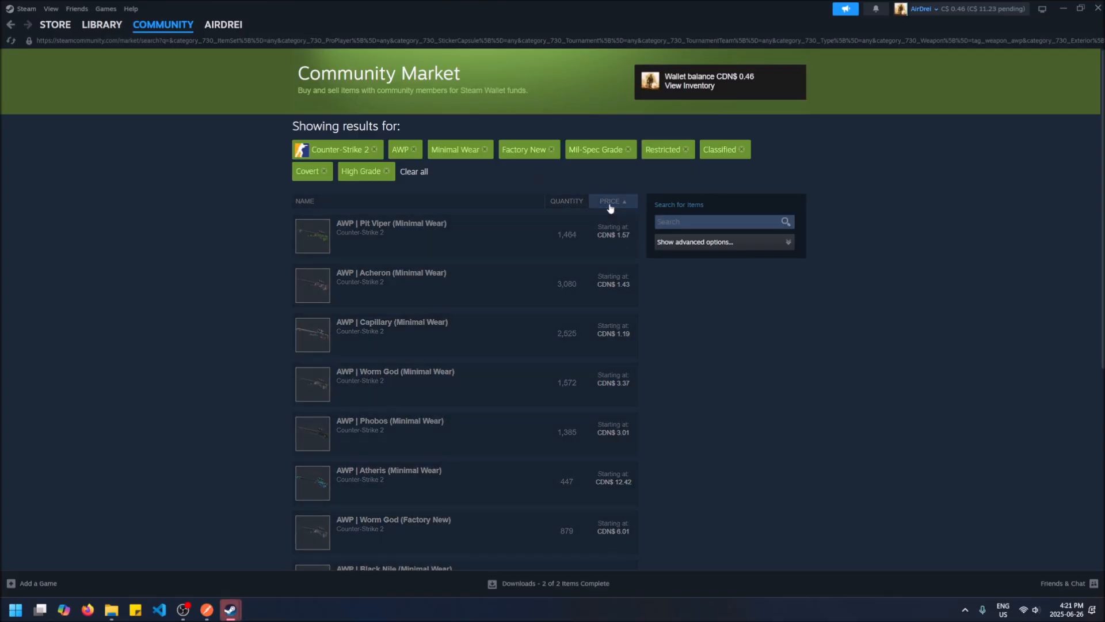
{"action": "left_click", "coordinate": [609, 200]}
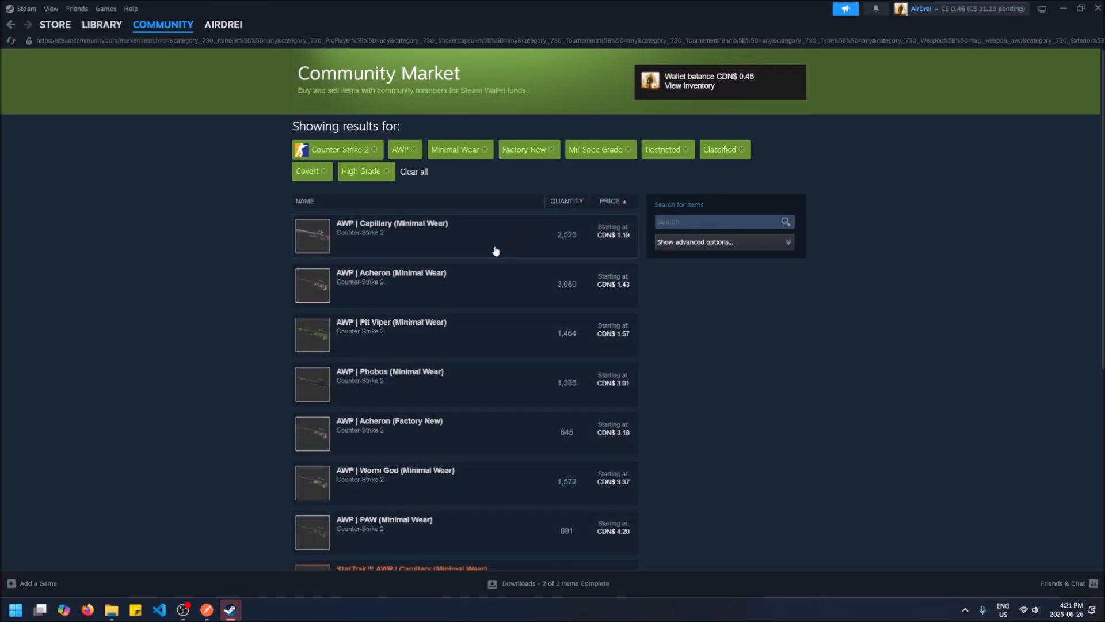
{"action": "scroll", "scroll_direction": "down", "scroll_amount": 3}
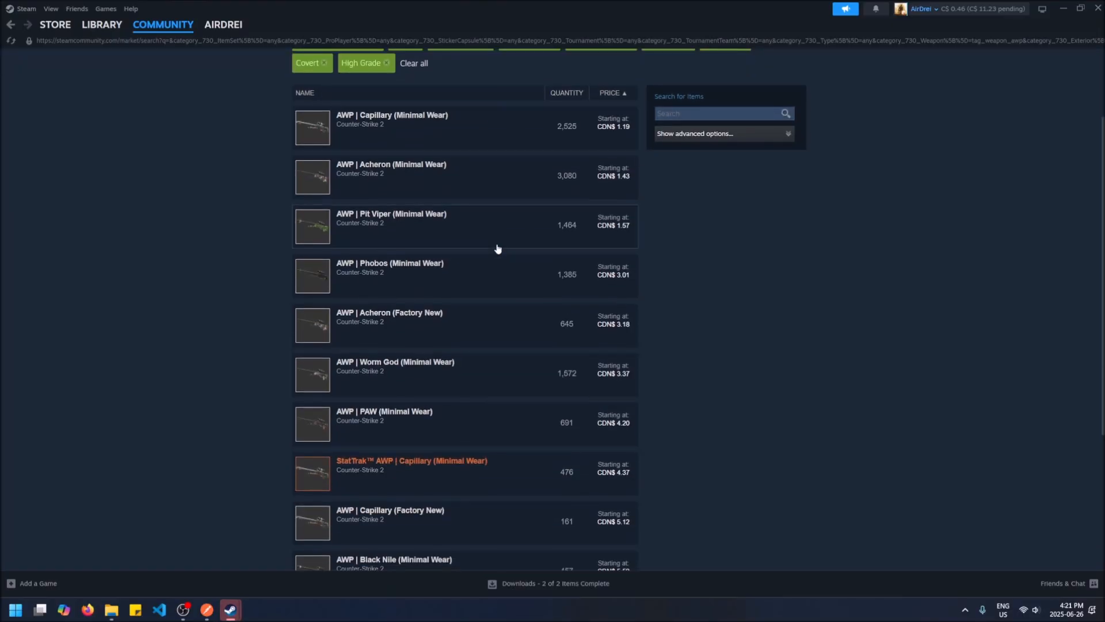
{"action": "mouse_move", "coordinate": [372, 486]}
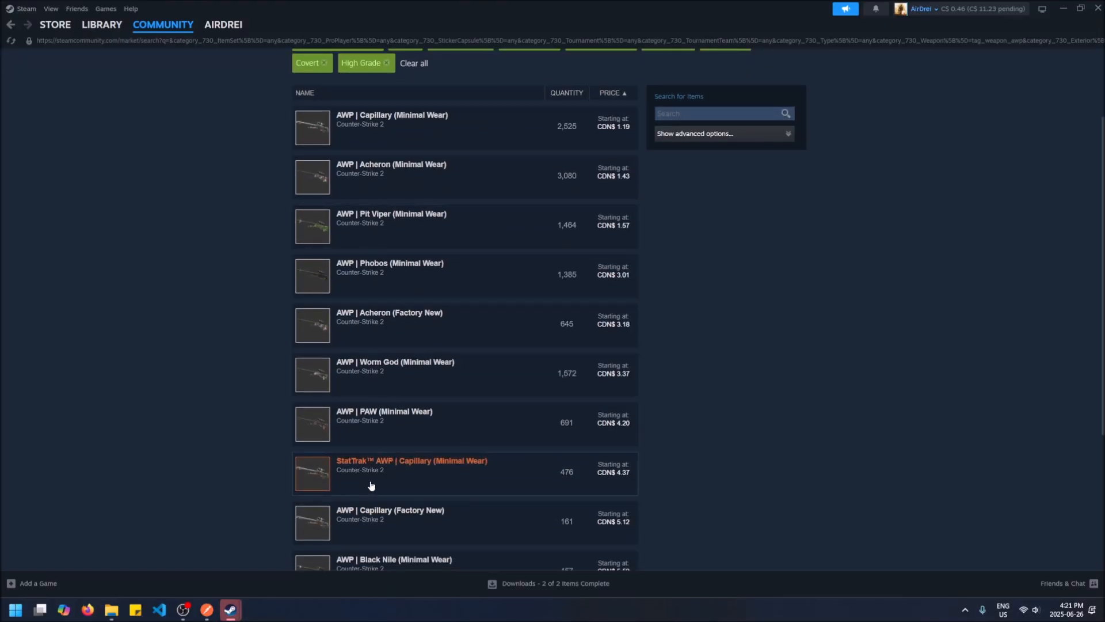
{"action": "mouse_move", "coordinate": [409, 476]}
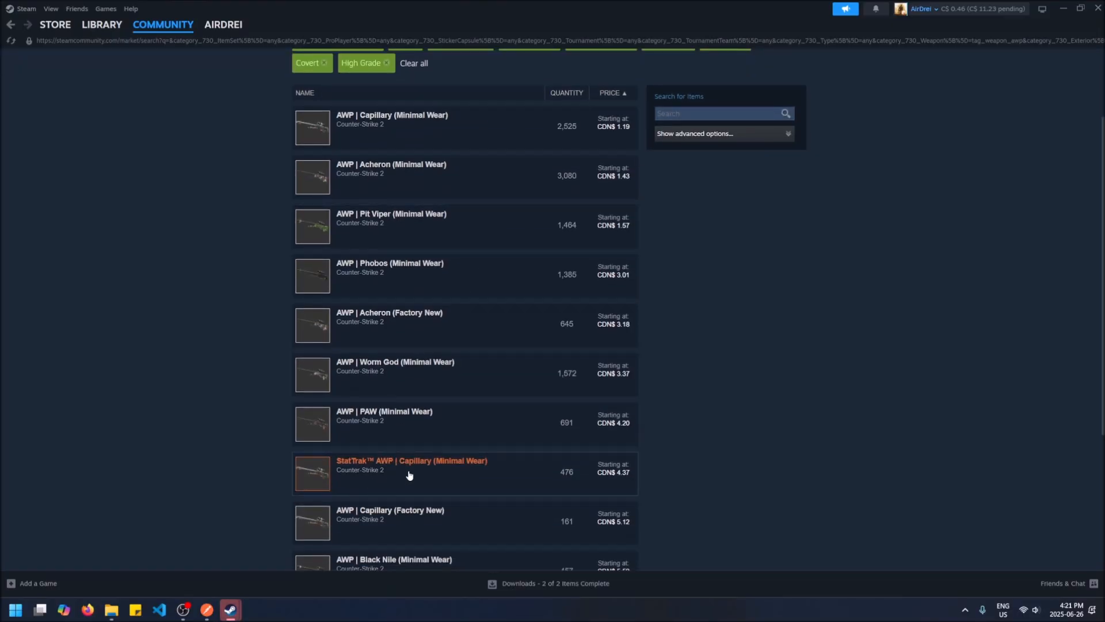
{"action": "mouse_move", "coordinate": [628, 478]}
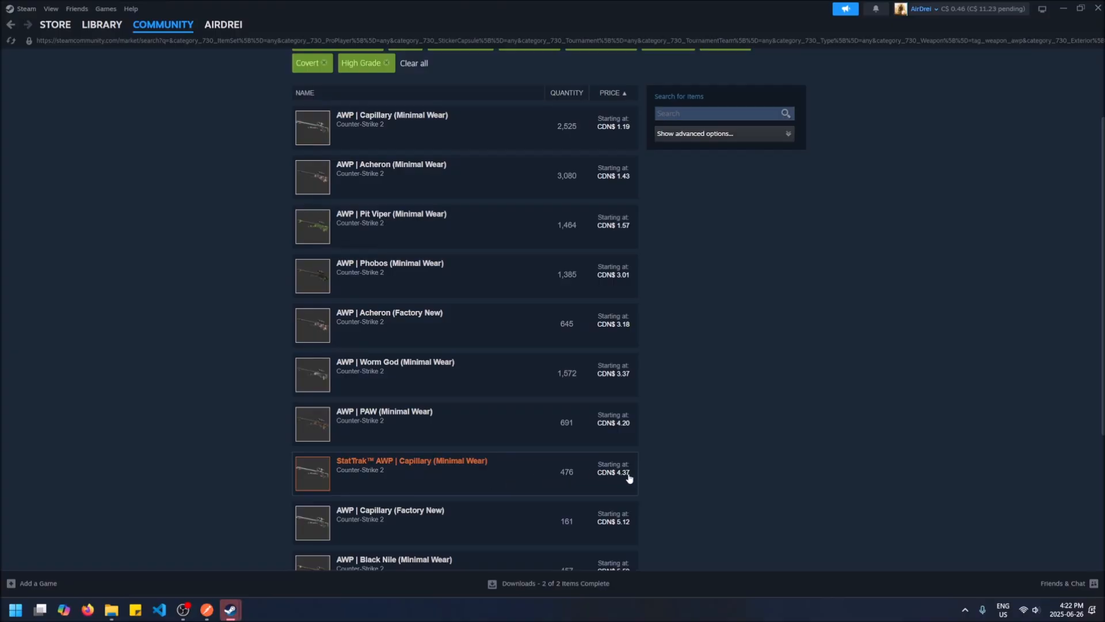
{"action": "mouse_move", "coordinate": [448, 378]}
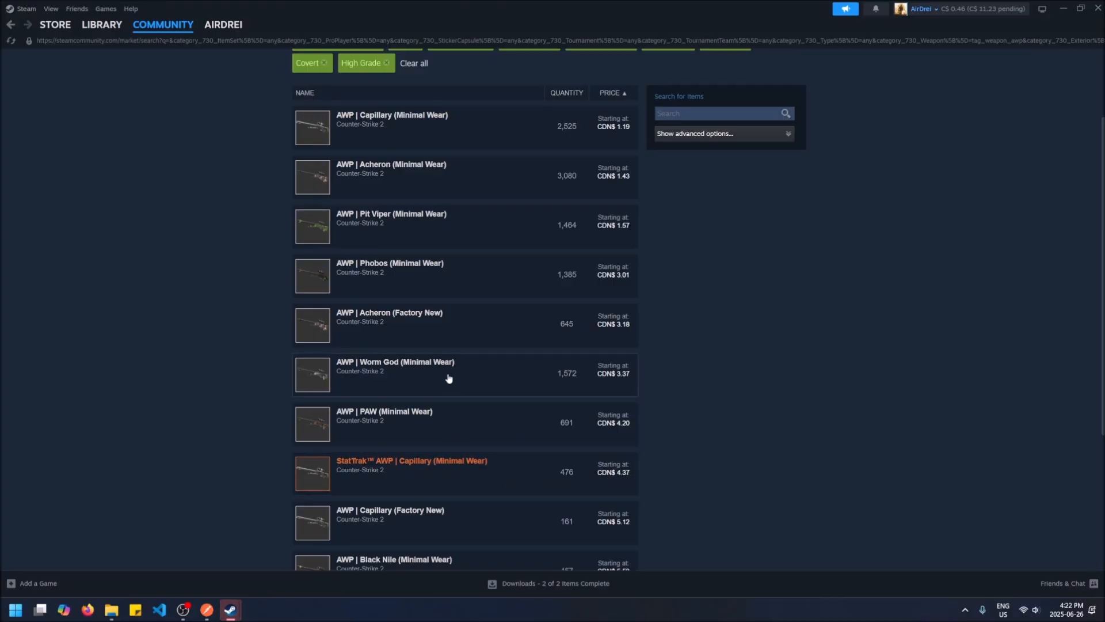
{"action": "mouse_move", "coordinate": [463, 272]}
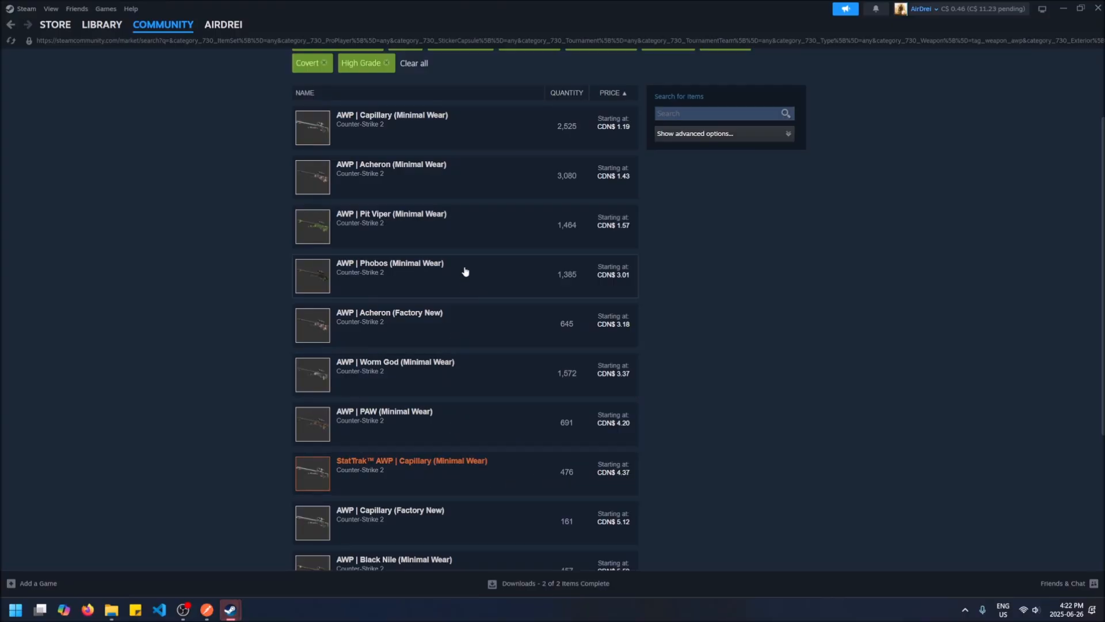
{"action": "mouse_move", "coordinate": [482, 265]}
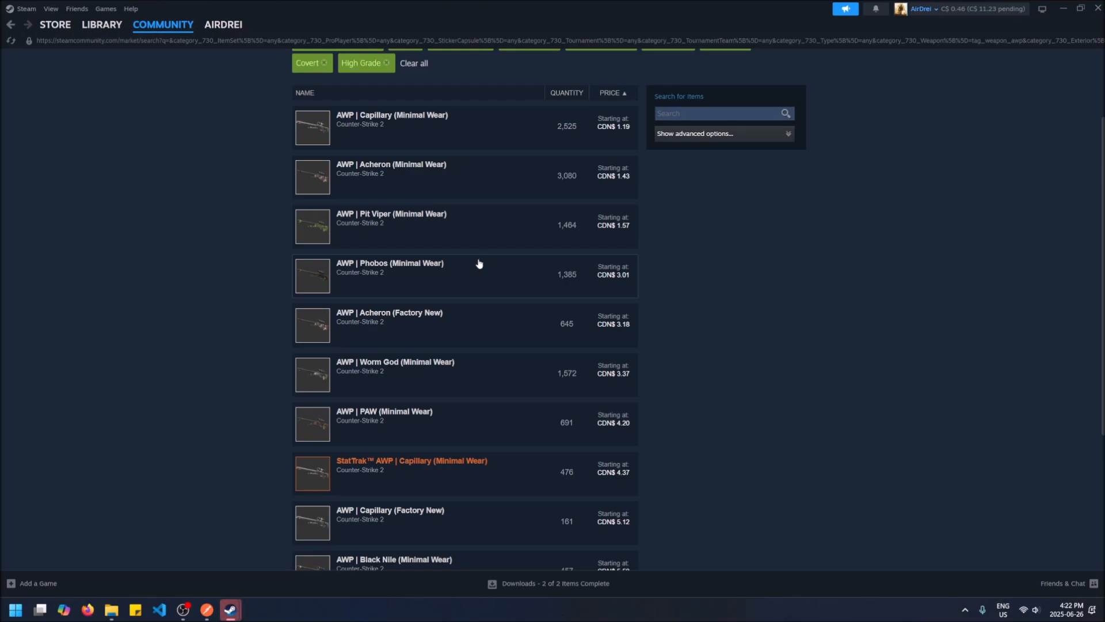
{"action": "mouse_move", "coordinate": [474, 261]}
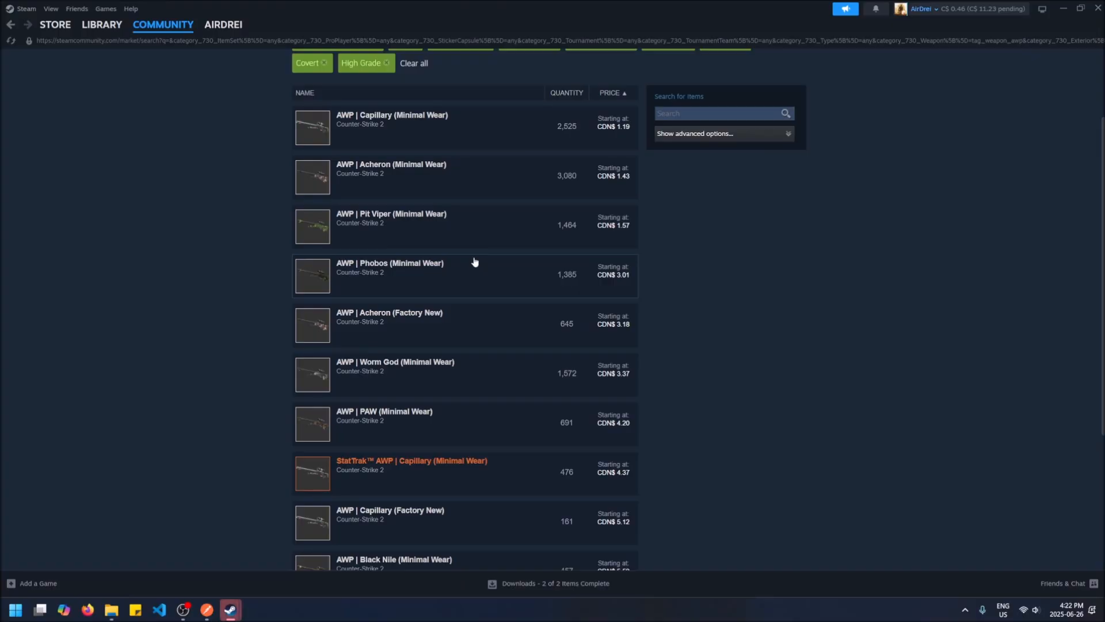